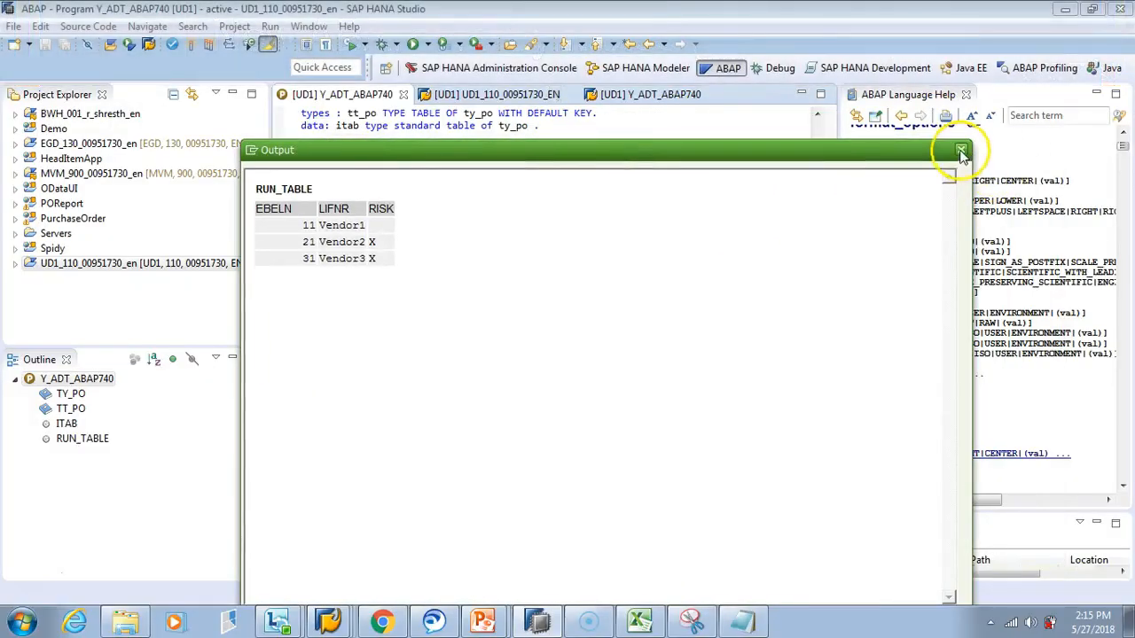
- Close the program output listing to return to the editor
{"action": "left_click", "coordinate": [961, 150]}
{"action": "type", "text": "*****New Syntax 18"}
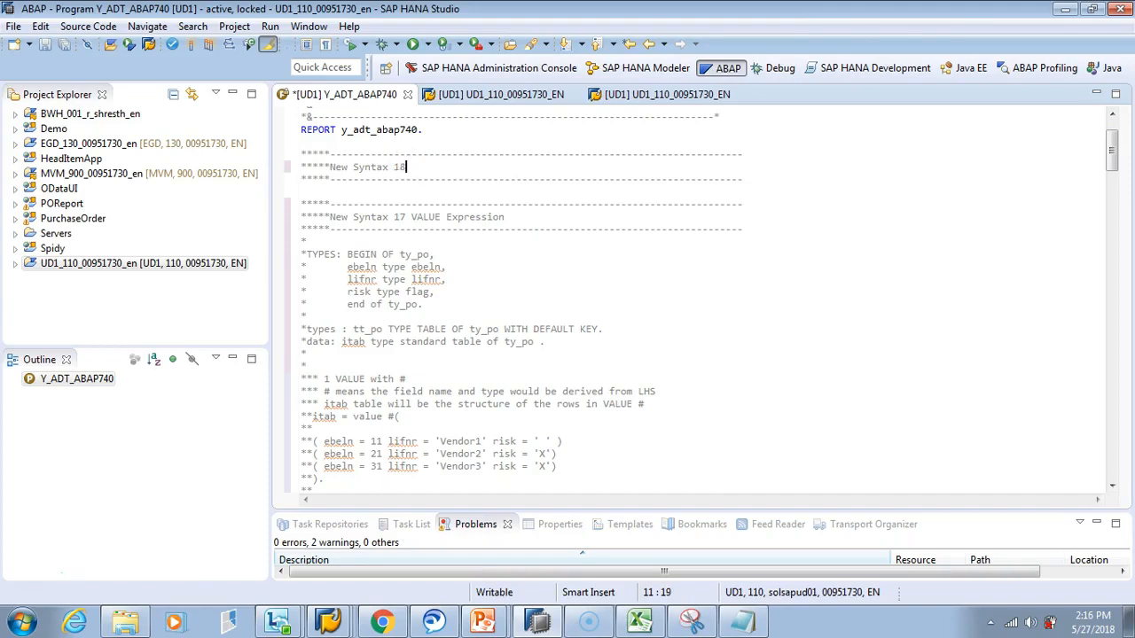
- Title the section 'FOR Operator' and declare inp as a 20-character string 'xyzabc123'
{"action": "type", "text": "FOR Operator"}
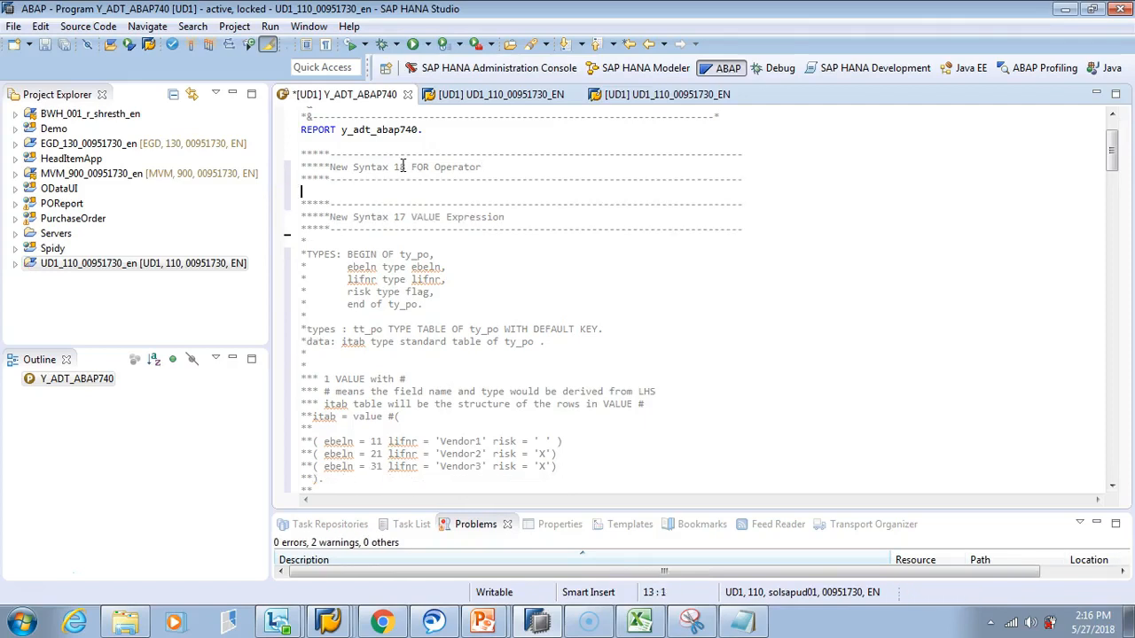
{"action": "type", "text": "dataL"}
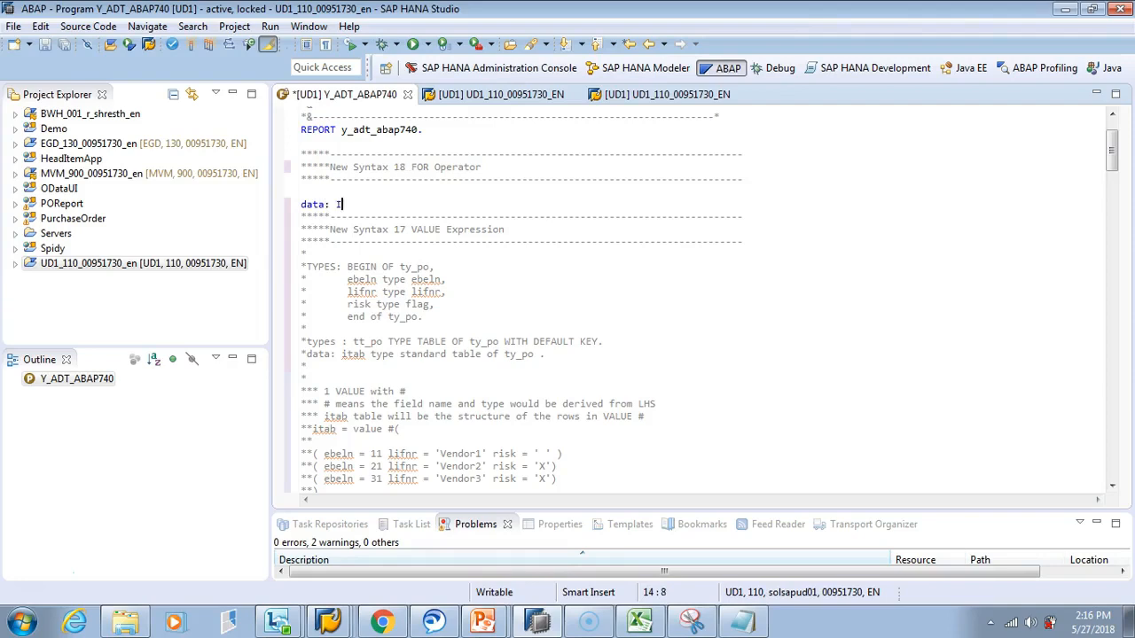
{"action": "type", "text": "np"}
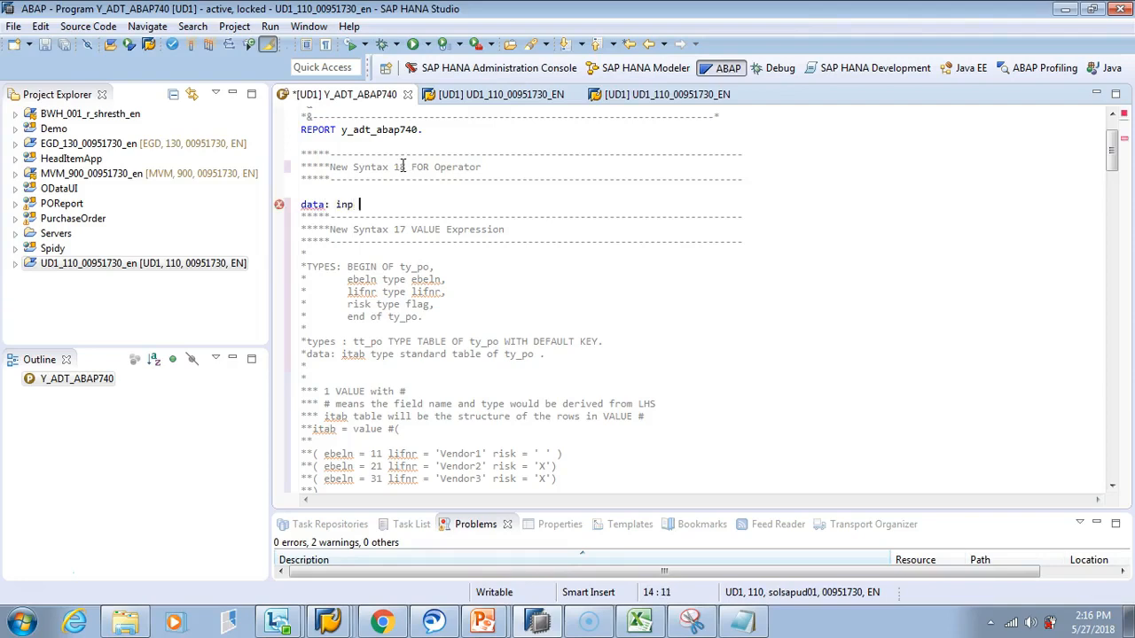
{"action": "type", "text": "type c lenght"}
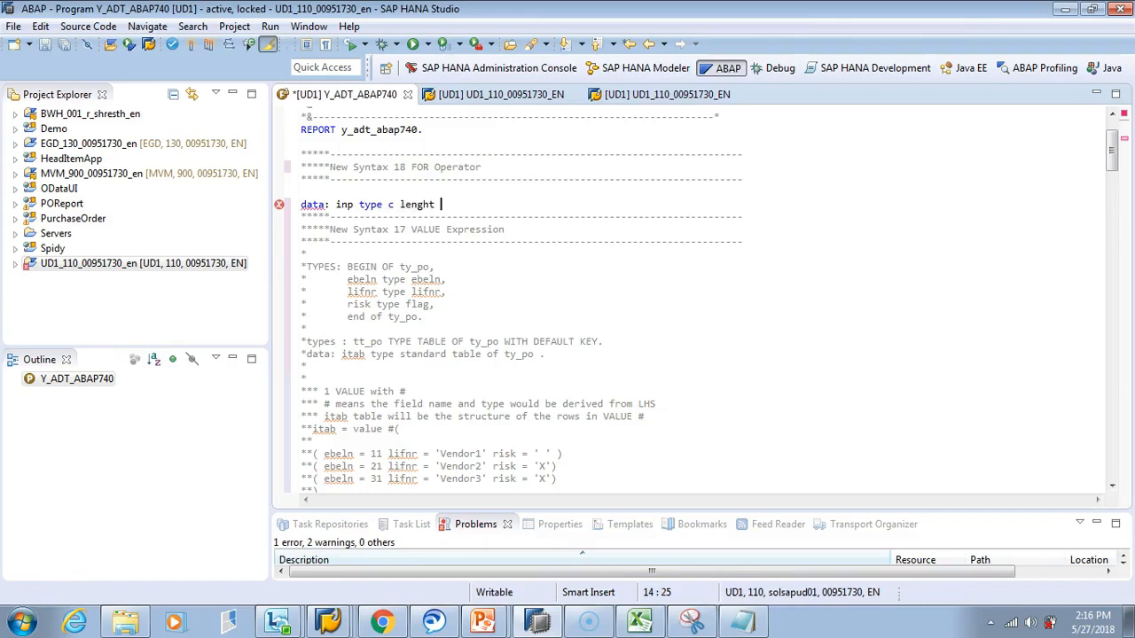
{"action": "type", "text": "20 v"}
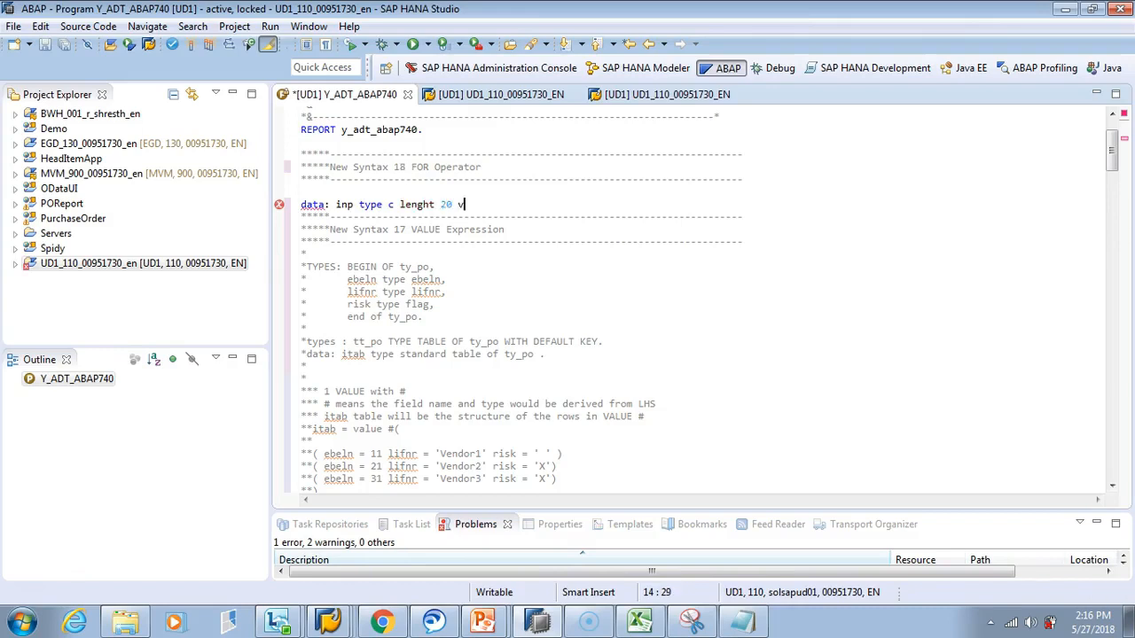
{"action": "type", "text": "alue '"}
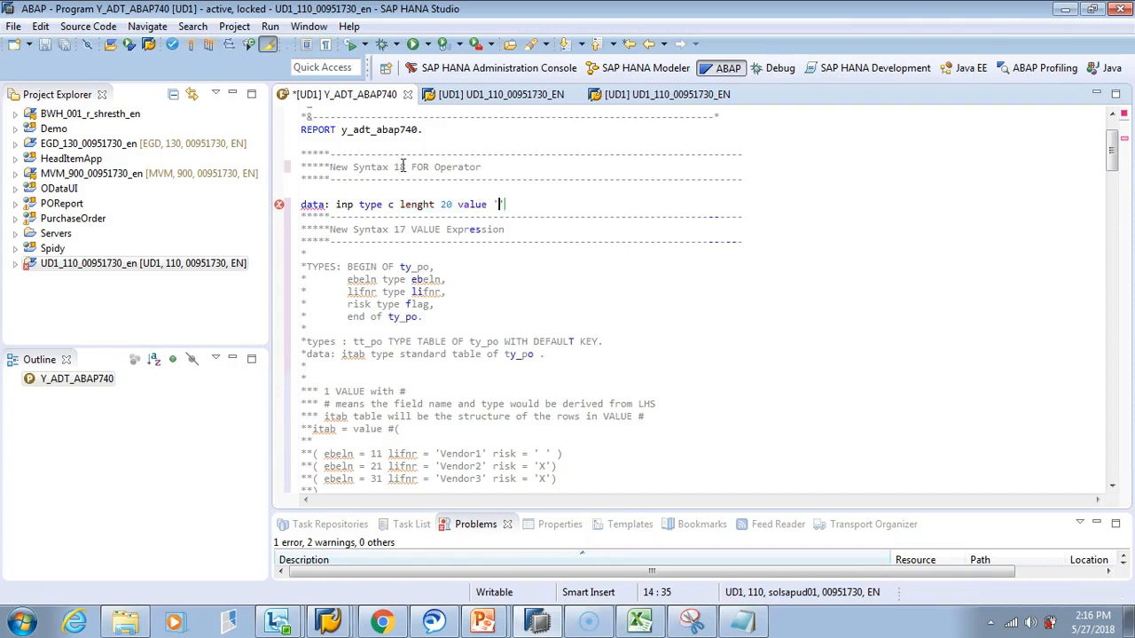
{"action": "type", "text": "xy"}
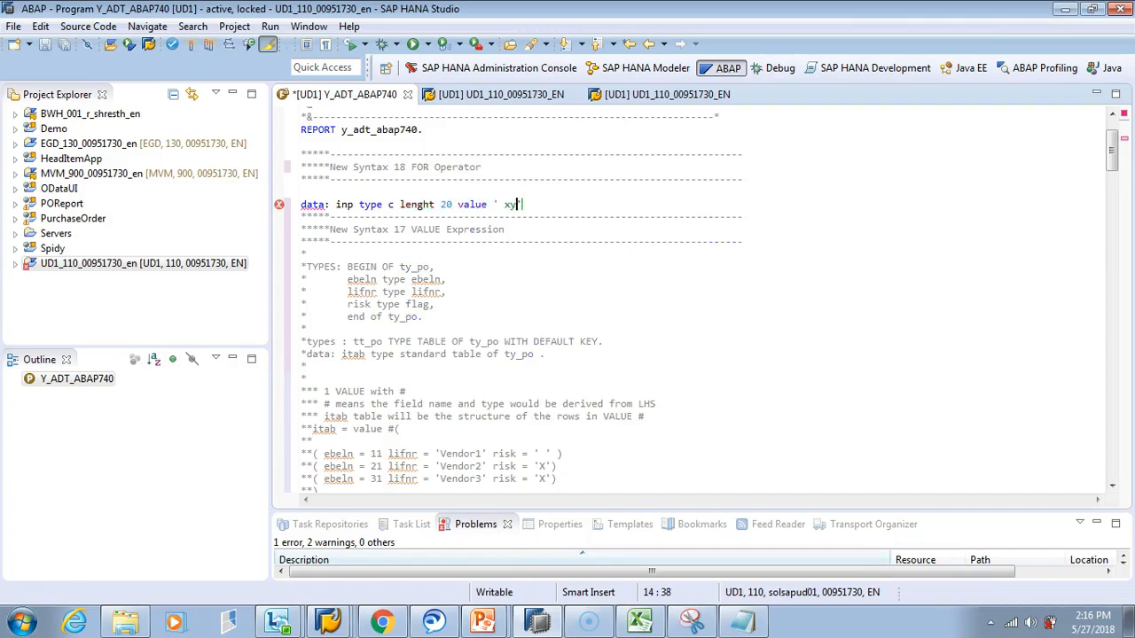
{"action": "type", "text": "zabc12"}
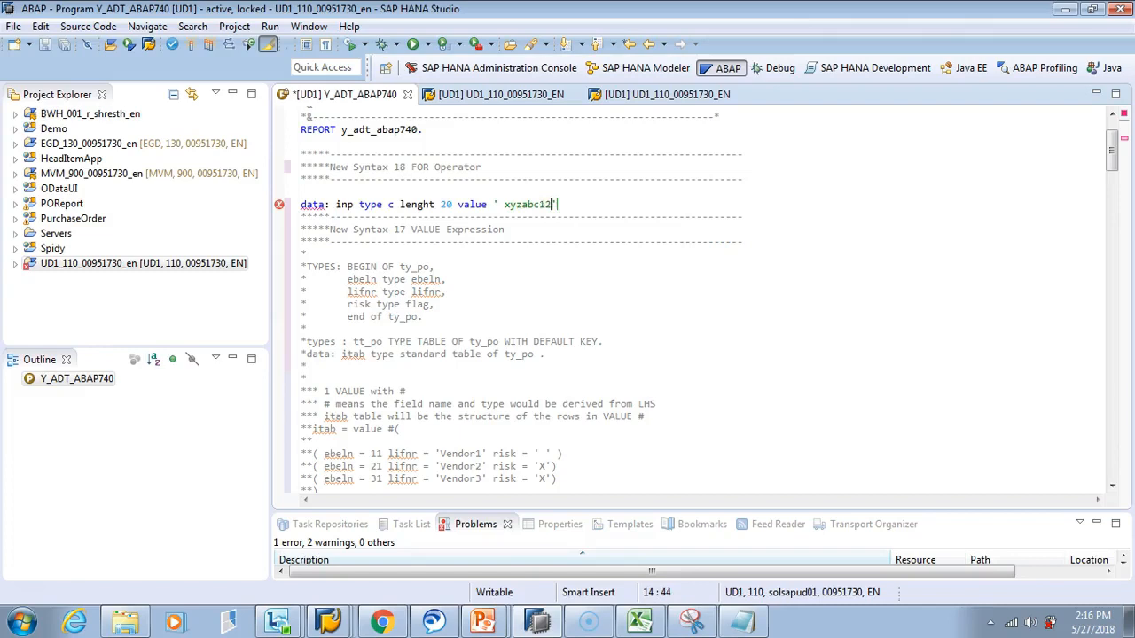
{"action": "type", "text": "3"}
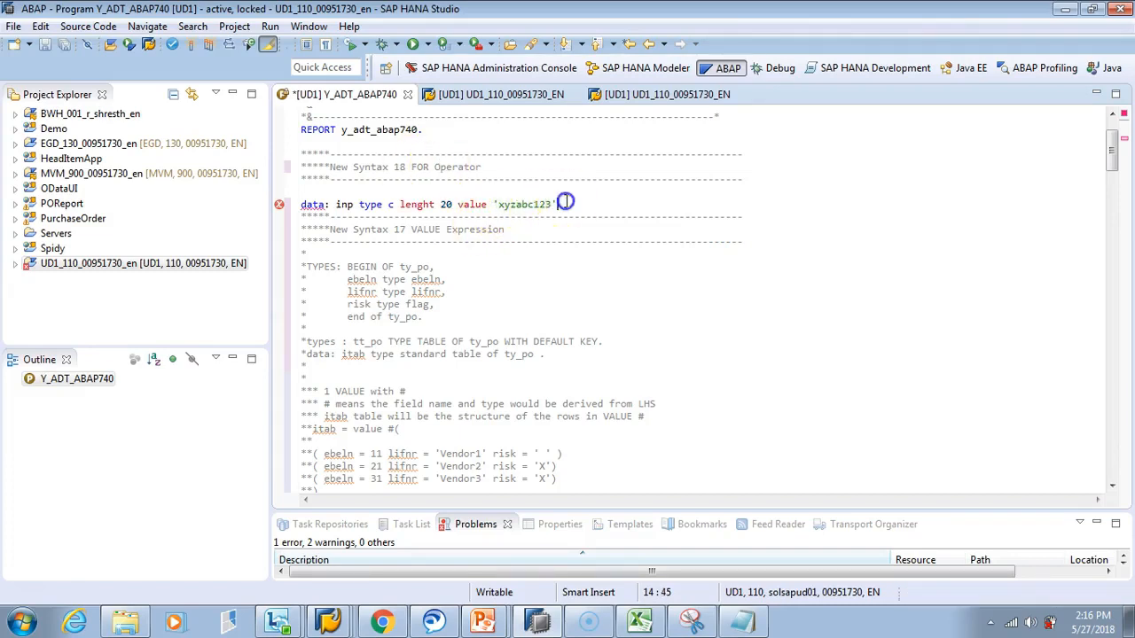
- Add itab, a table of c1, to the same data declaration
{"action": "type", "text": ","}
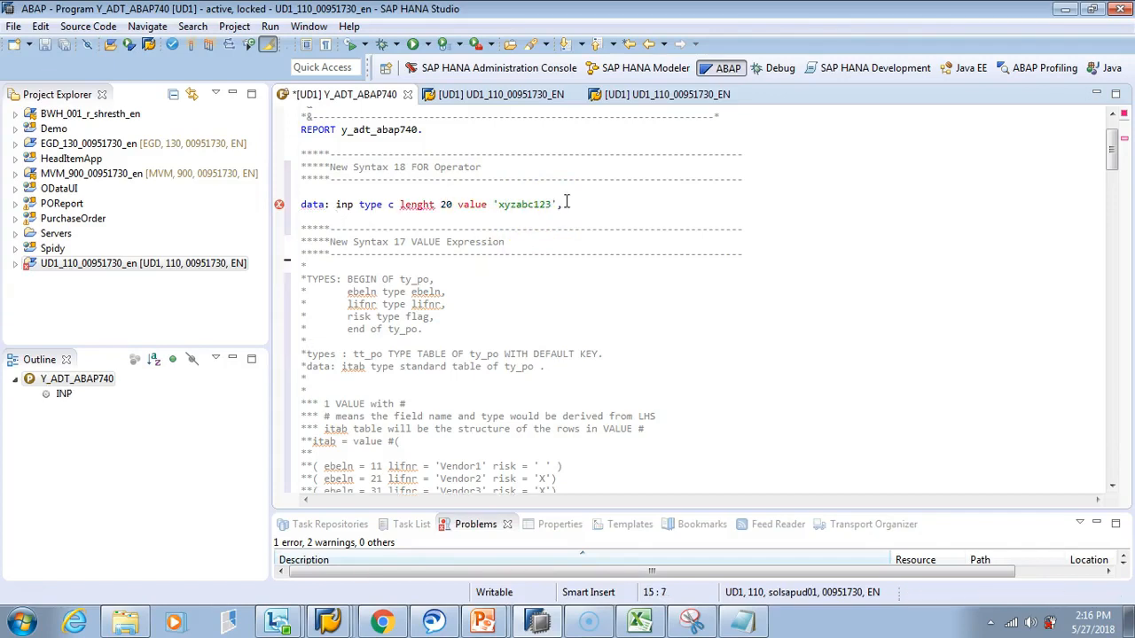
{"action": "type", "text": "itab type table of"}
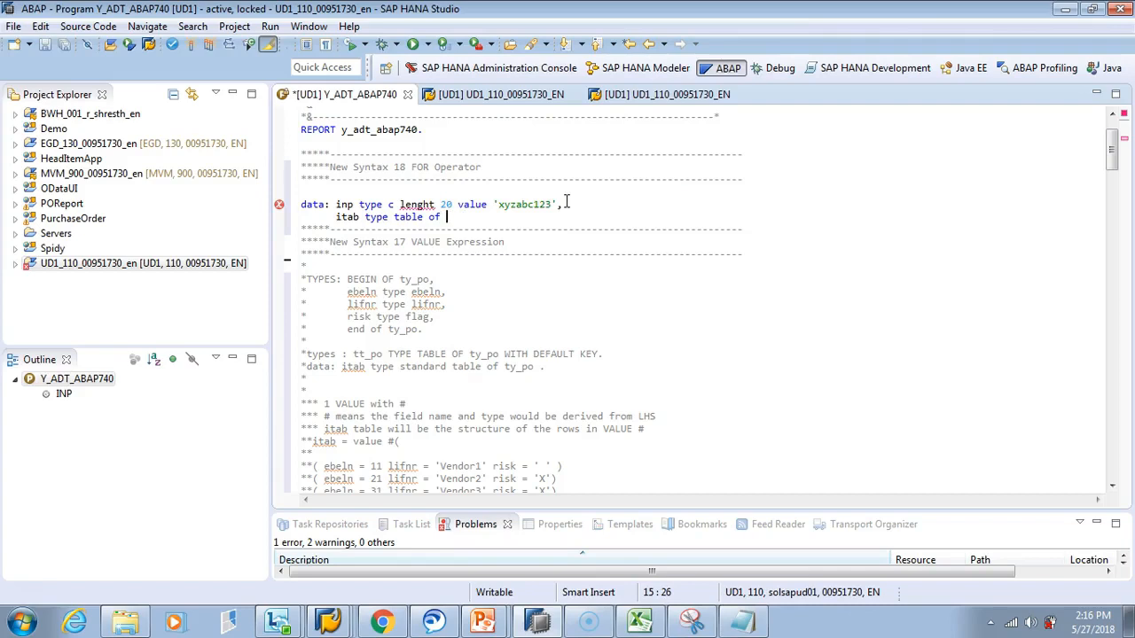
{"action": "type", "text": "c1."}
{"action": "left_click", "coordinate": [434, 204]}
{"action": "type", "text": "t"}
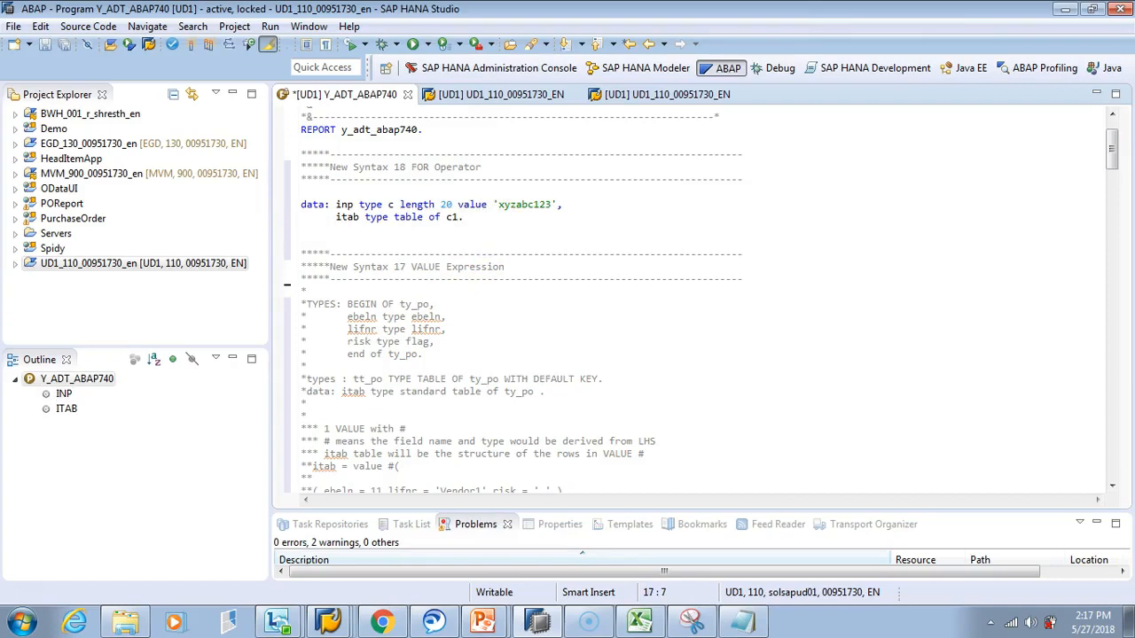
- Add the statement data(no_char) = strlen( inp ). below the declarations
{"action": "left_click", "coordinate": [337, 240]}
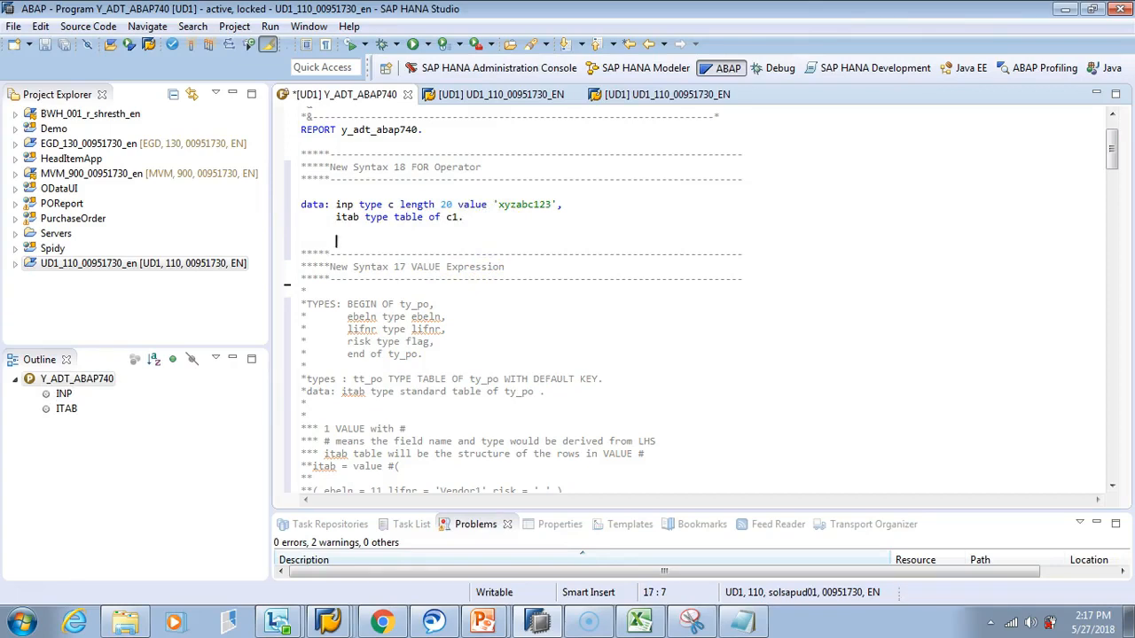
{"action": "type", "text": "data()"}
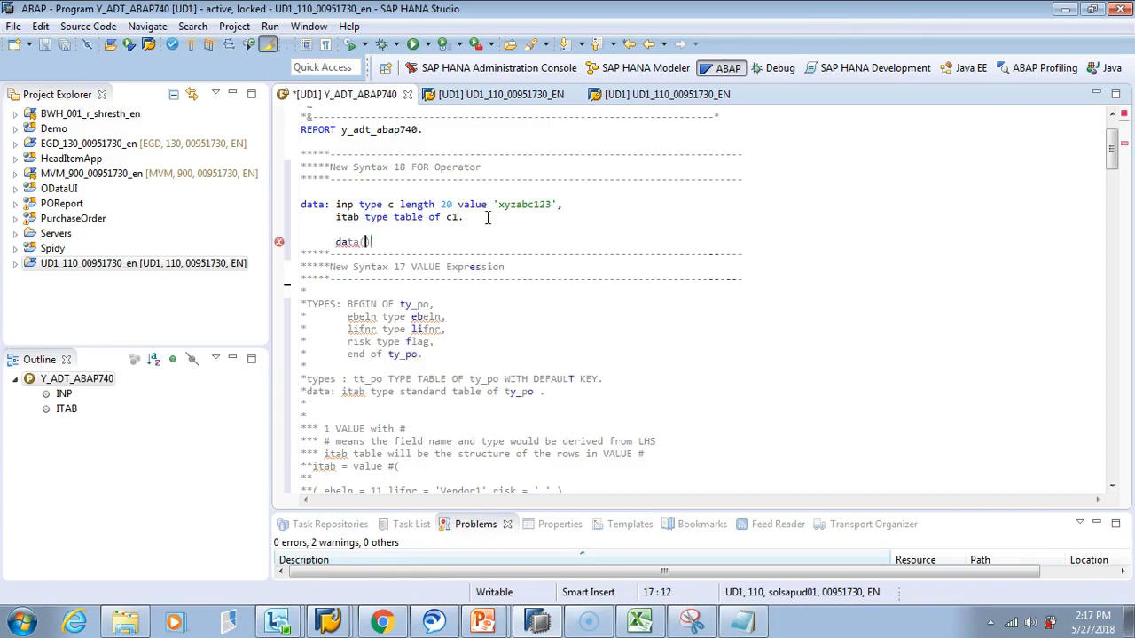
{"action": "type", "text": "n"}
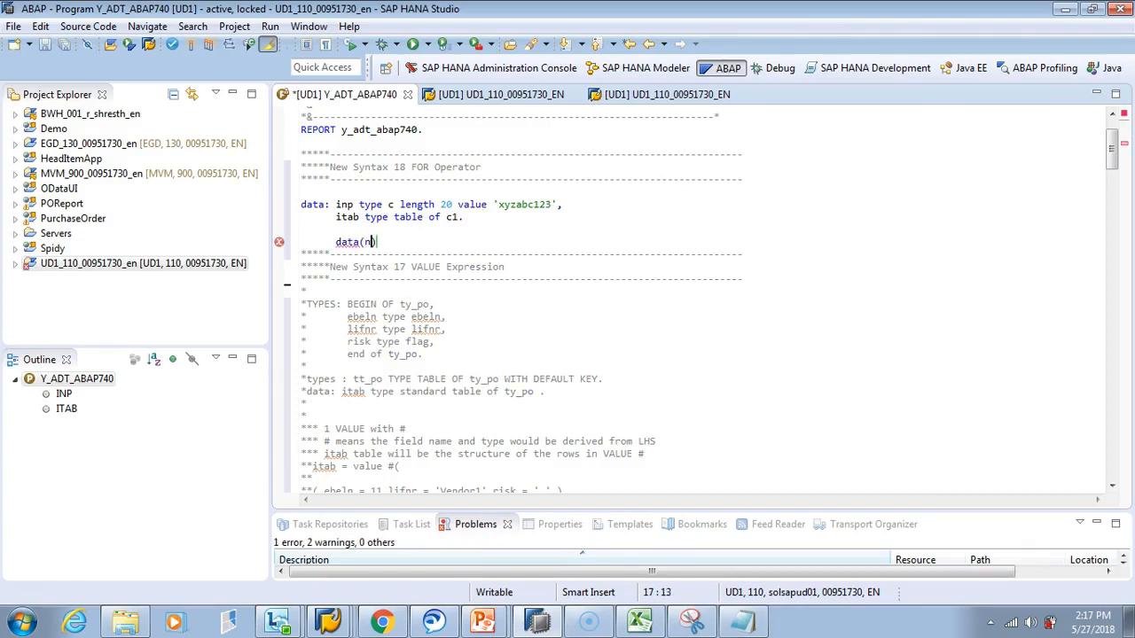
{"action": "type", "text": "o_)"}
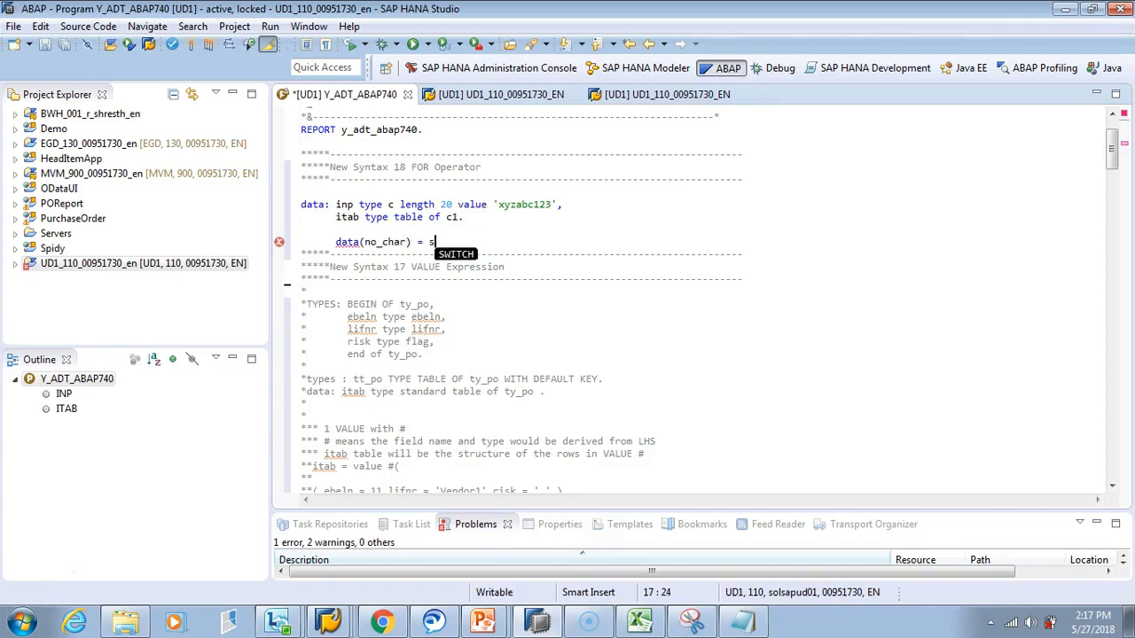
{"action": "type", "text": "trlen(  inp )."}
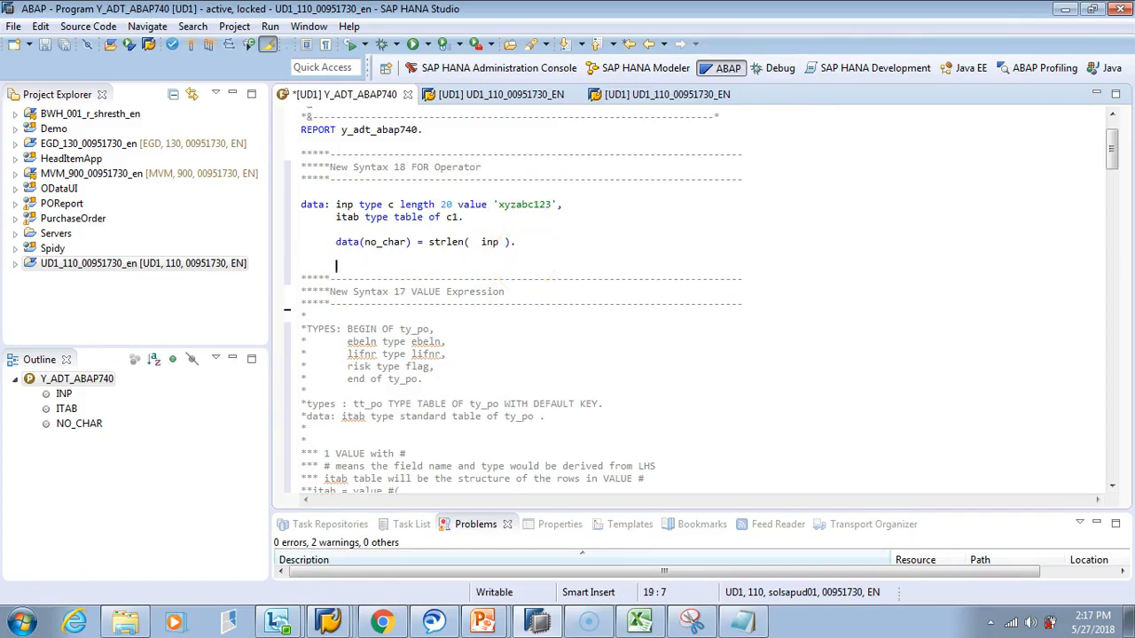
- Start itab = VALUE #( with a FOR counter i starting at 0
{"action": "type", "text": "itab"}
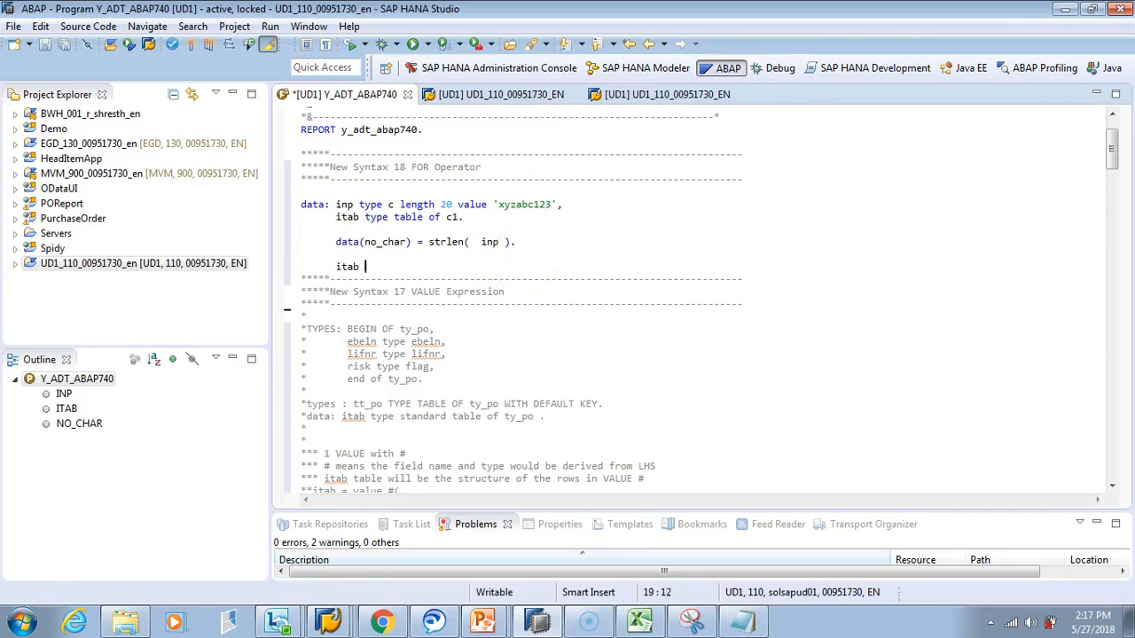
{"action": "type", "text": "= v"}
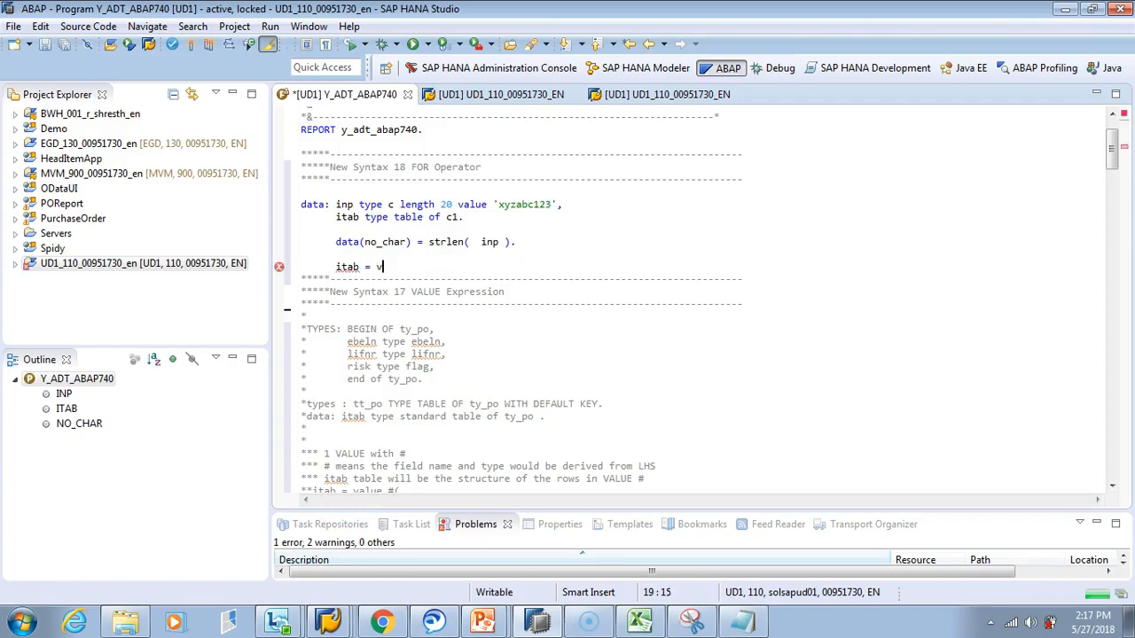
{"action": "type", "text": "alue #"}
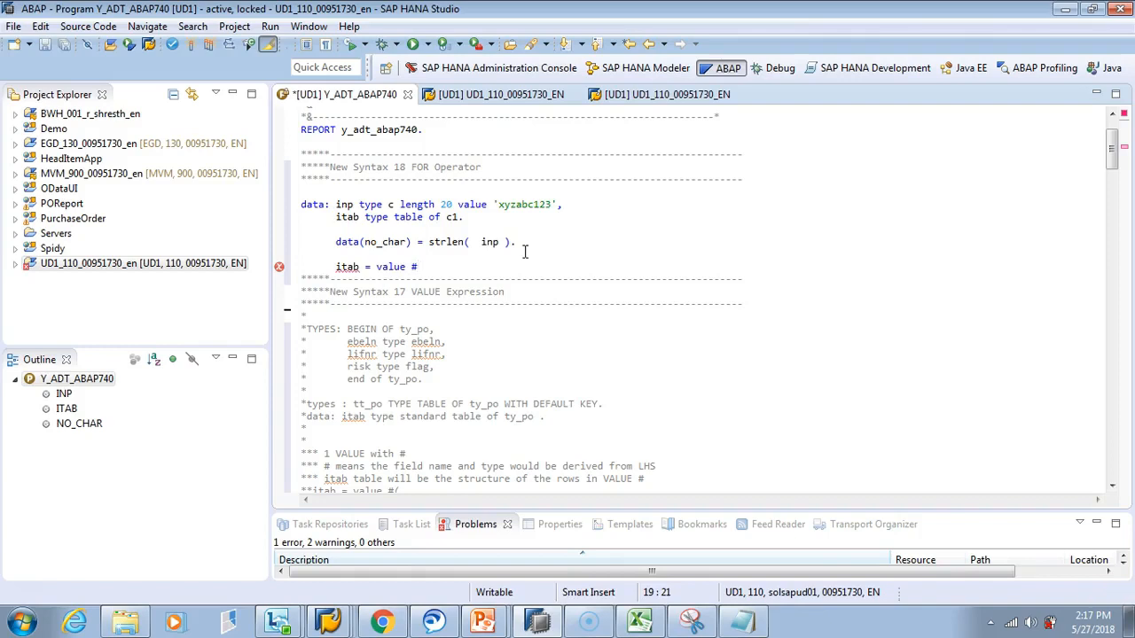
{"action": "type", "text": "("}
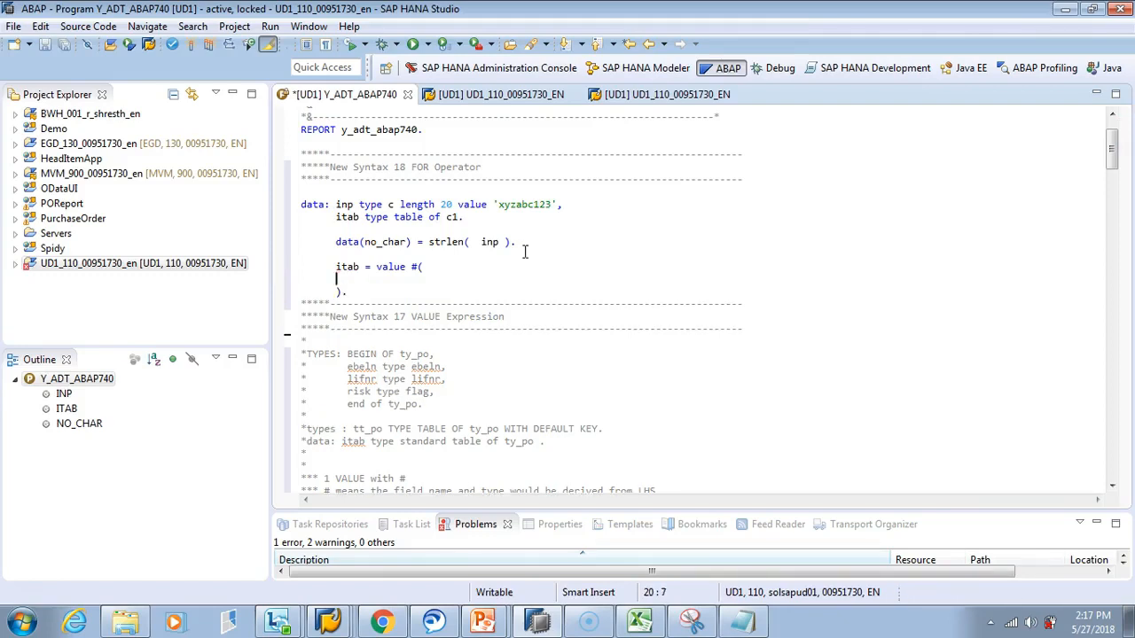
{"action": "type", "text": "for i"}
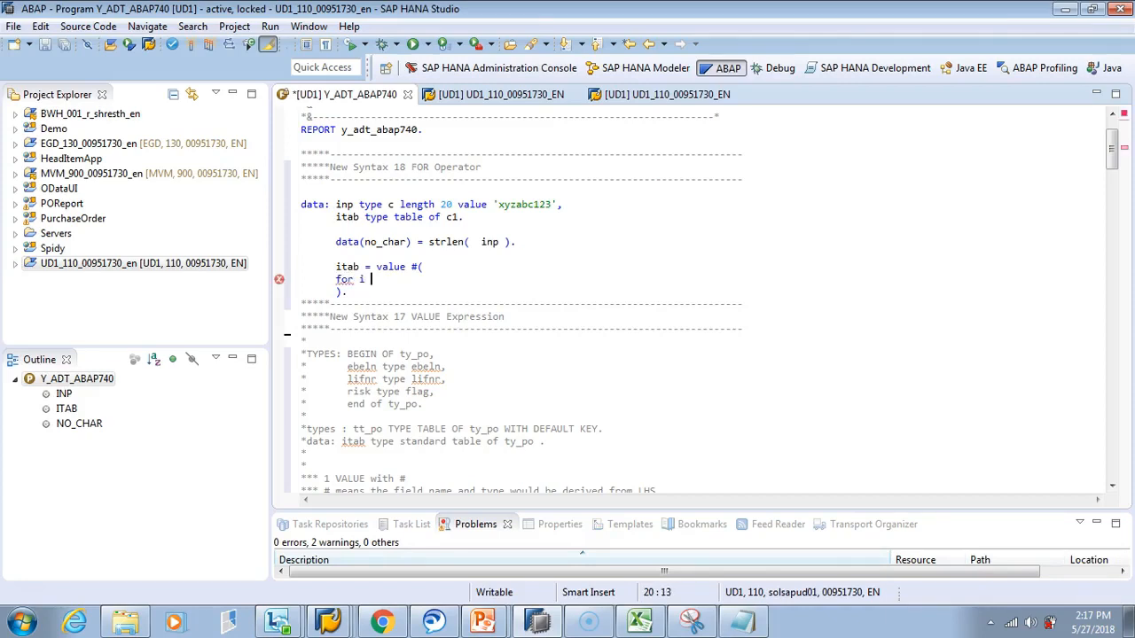
{"action": "type", "text": "= 0"}
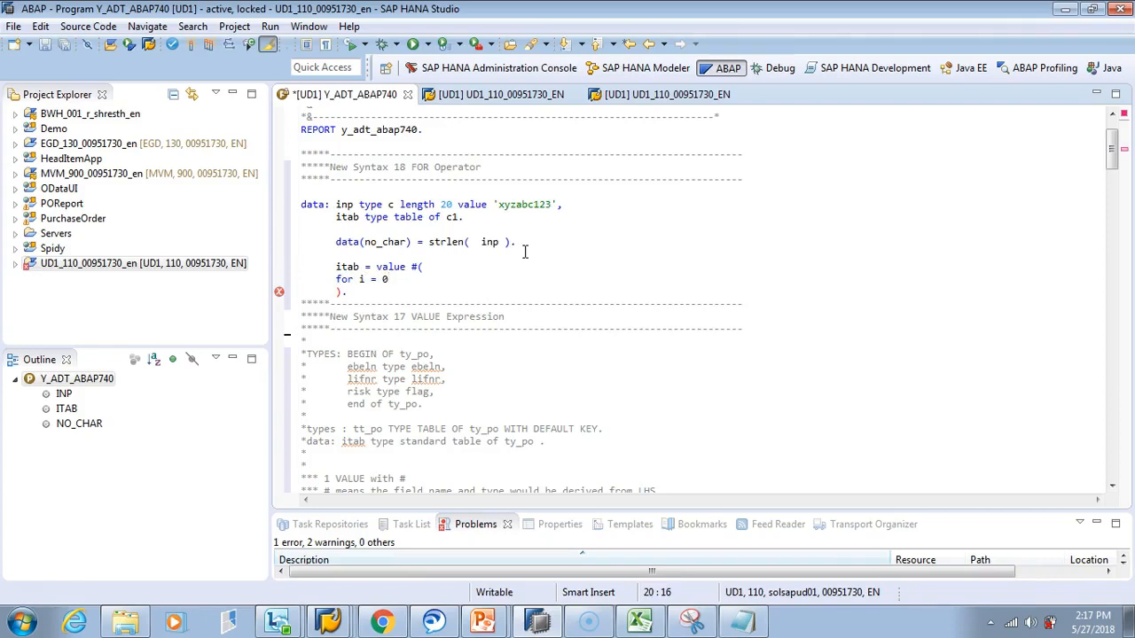
- Complete the FOR condition on no_char and fill each row with ( inp+i(1) )
{"action": "type", "text": "u"}
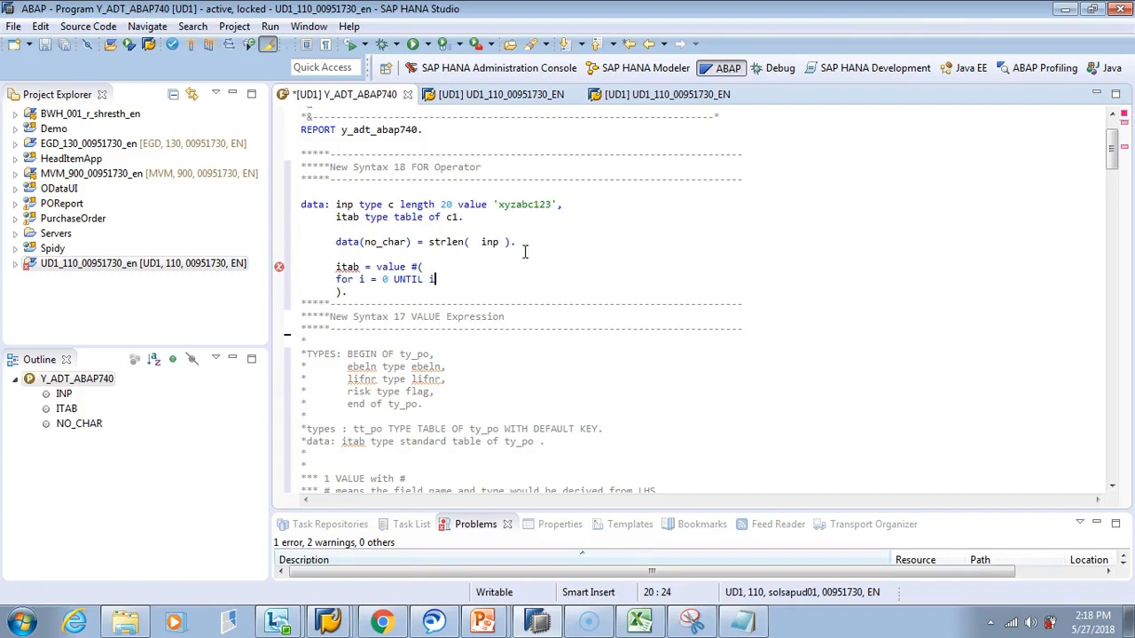
{"action": "type", "text": ">="}
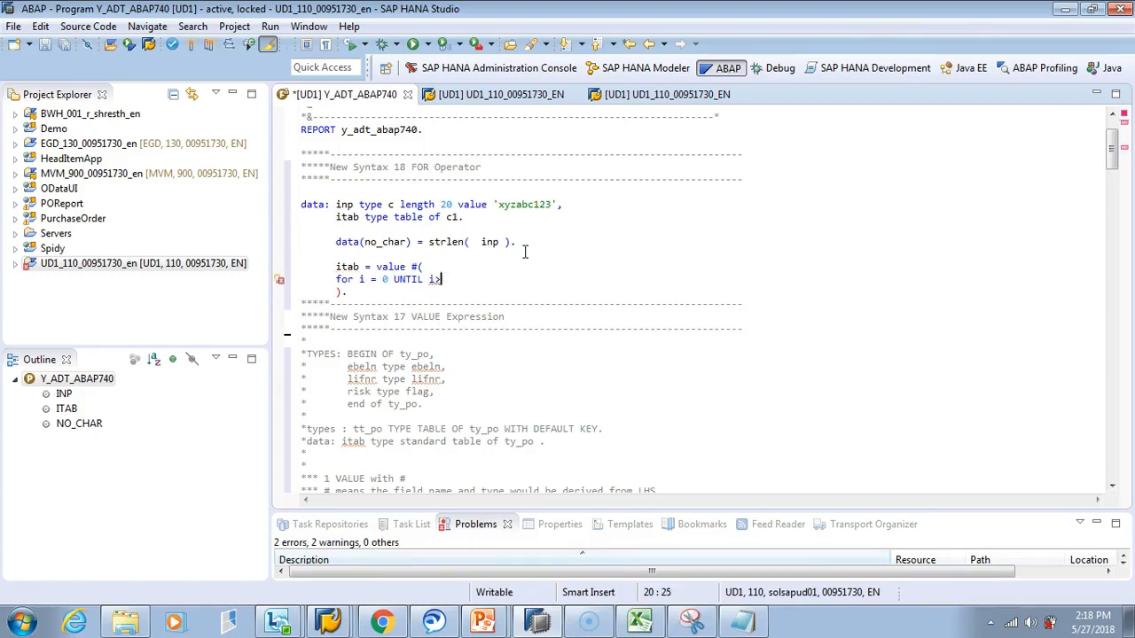
{"action": "type", "text": "="}
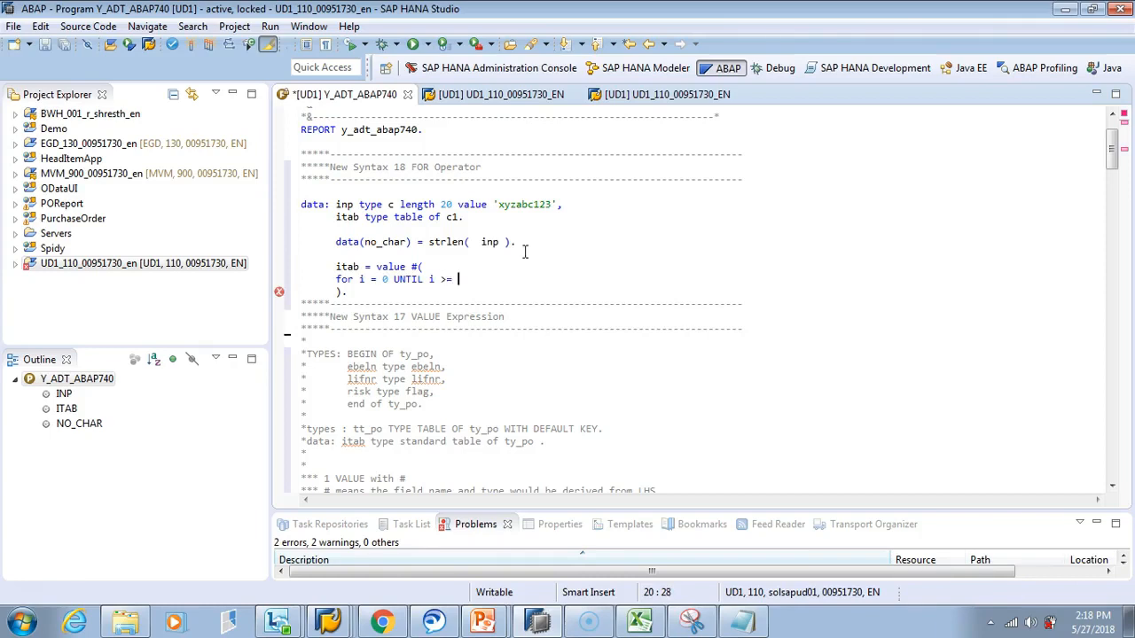
{"action": "type", "text": "no_"}
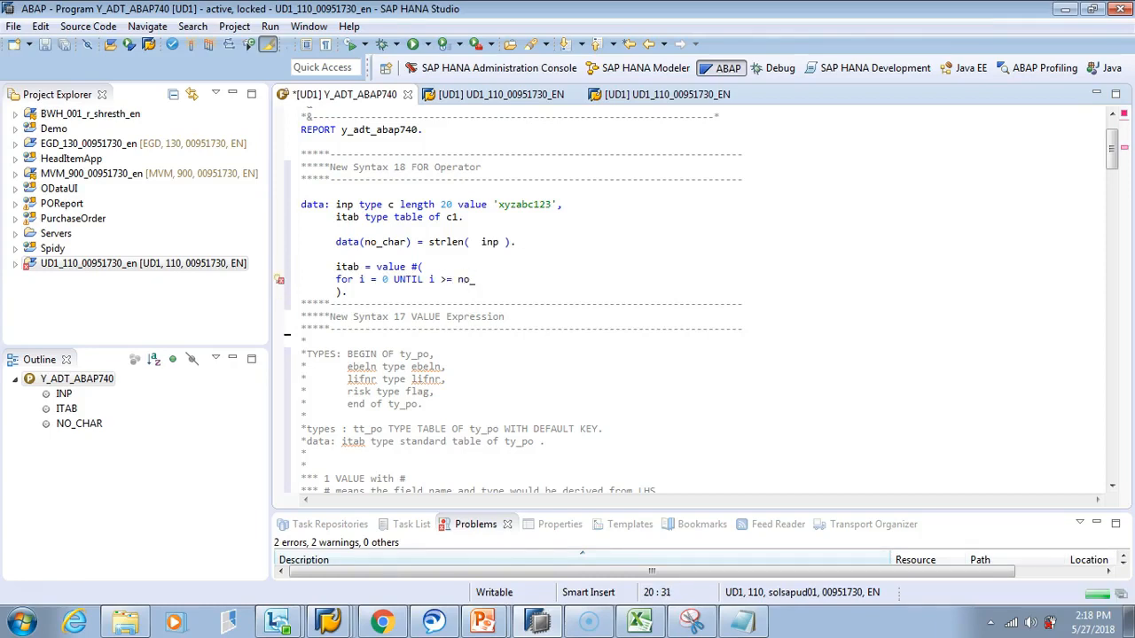
{"action": "type", "text": "char"}
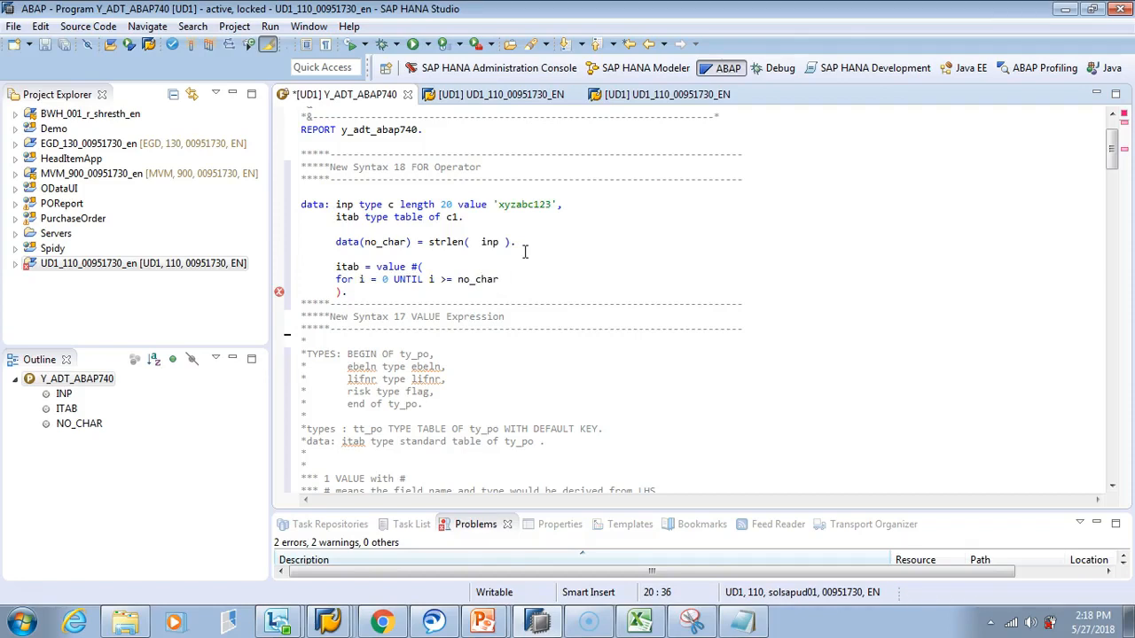
{"action": "type", "text": "( inp"}
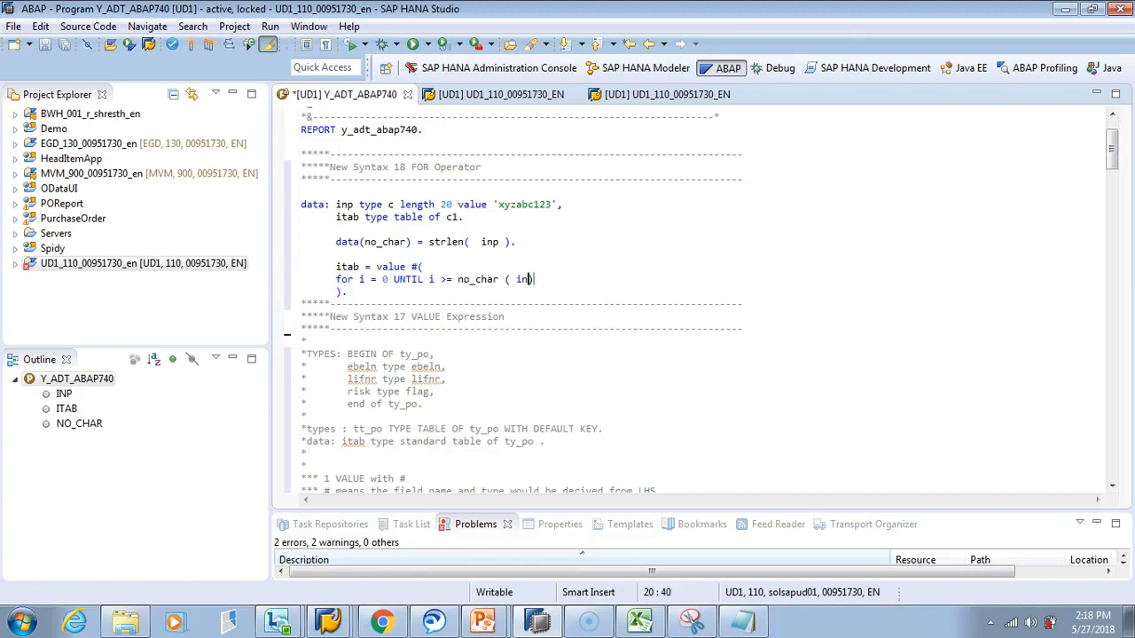
{"action": "type", "text": "p+i(1)"}
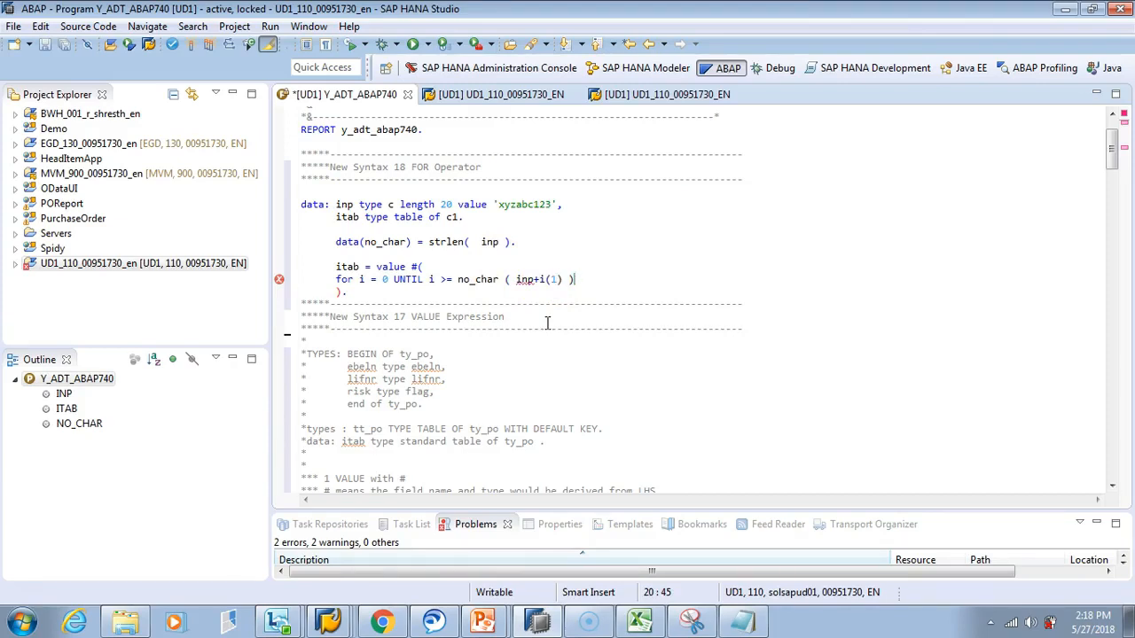
{"action": "left_click", "coordinate": [345, 291]}
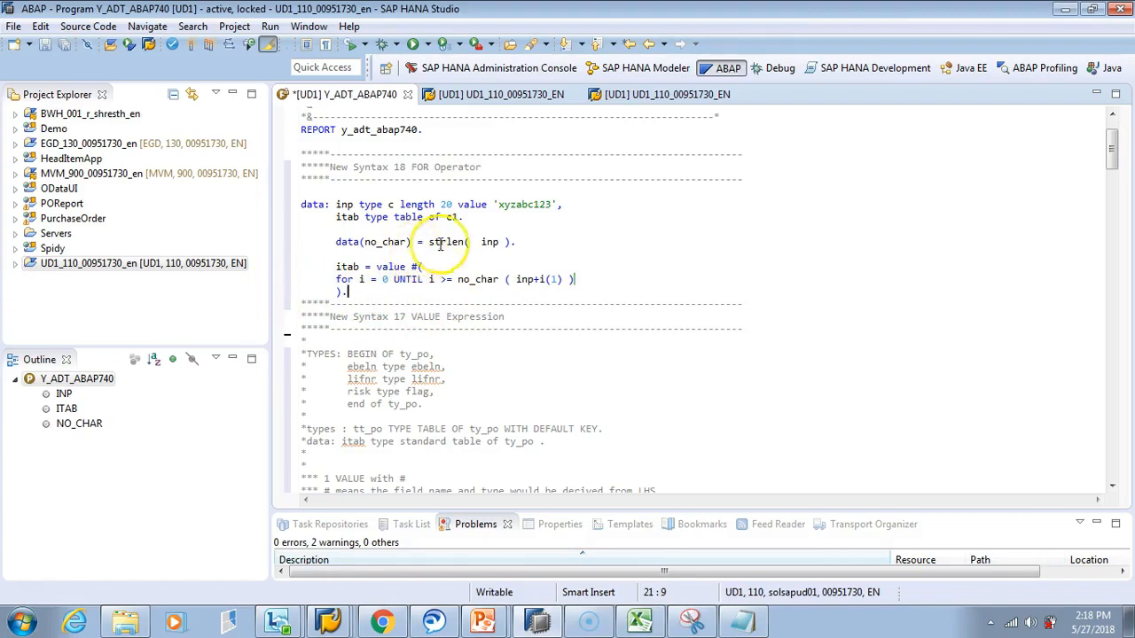
- Review strlen, the counter i and VALUE #, then add a blank line after the statement
{"action": "double_click", "coordinate": [344, 203]}
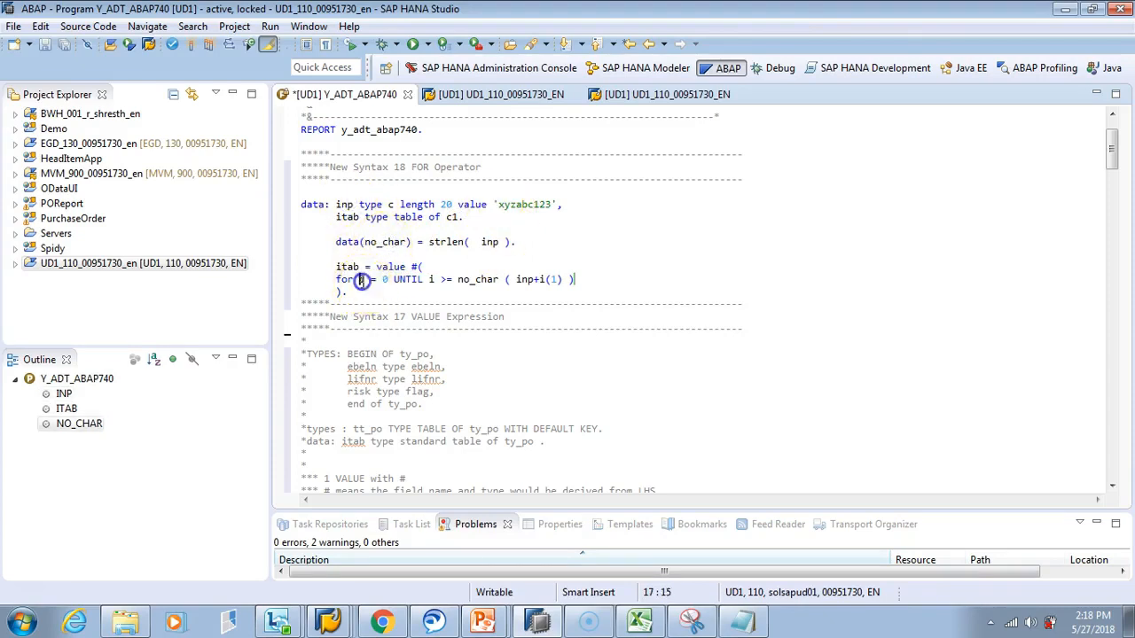
{"action": "left_click", "coordinate": [373, 279]}
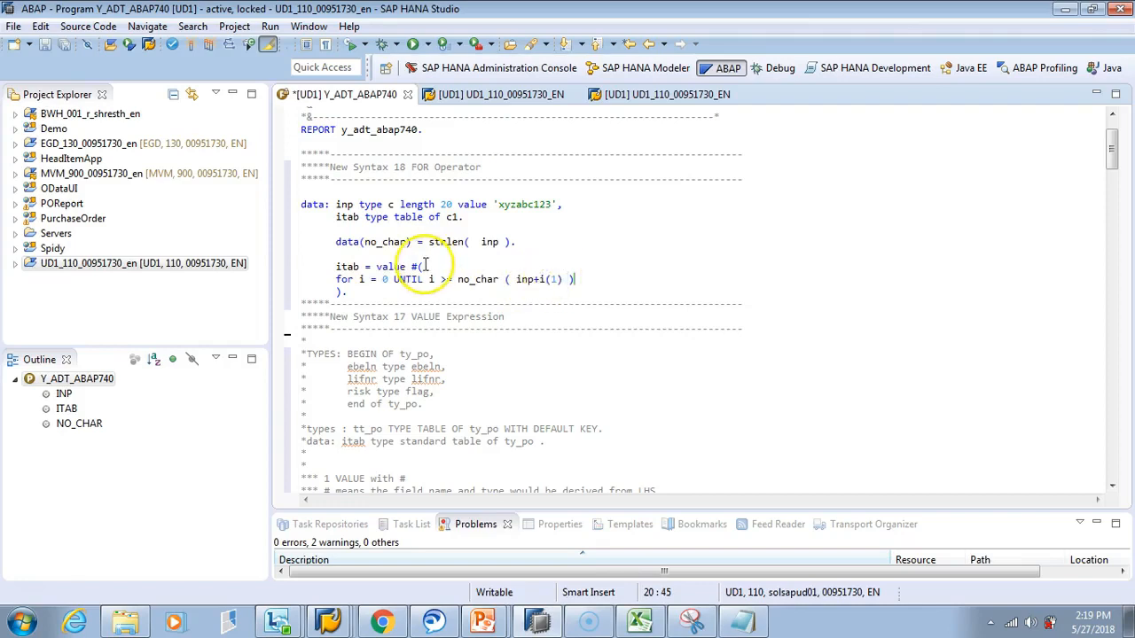
{"action": "double_click", "coordinate": [346, 267]}
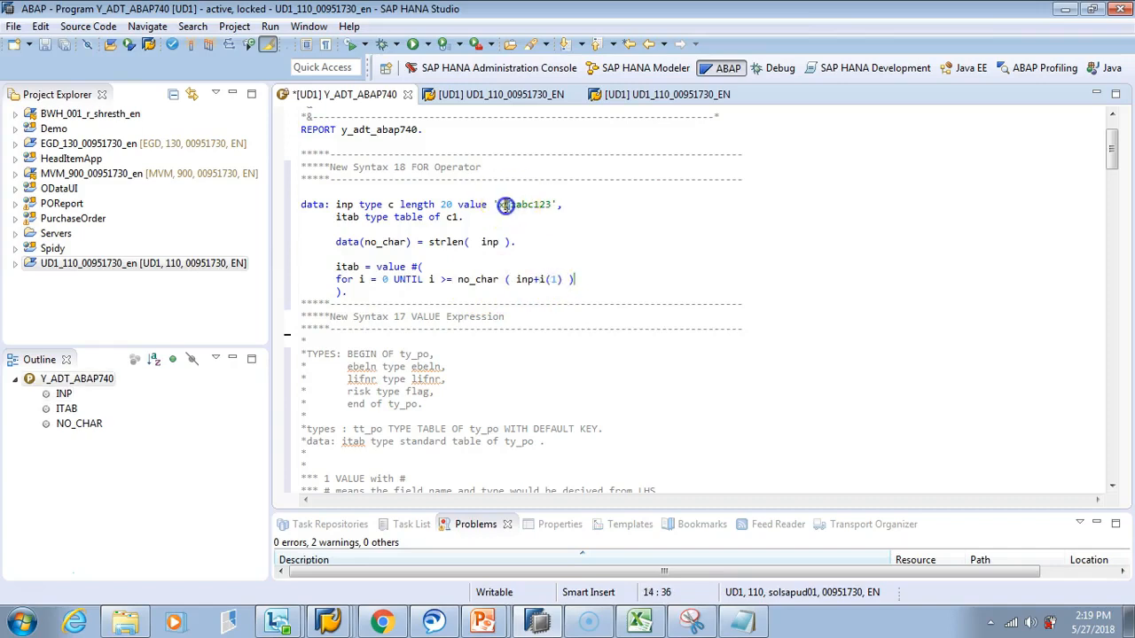
{"action": "type", "text": "x"}
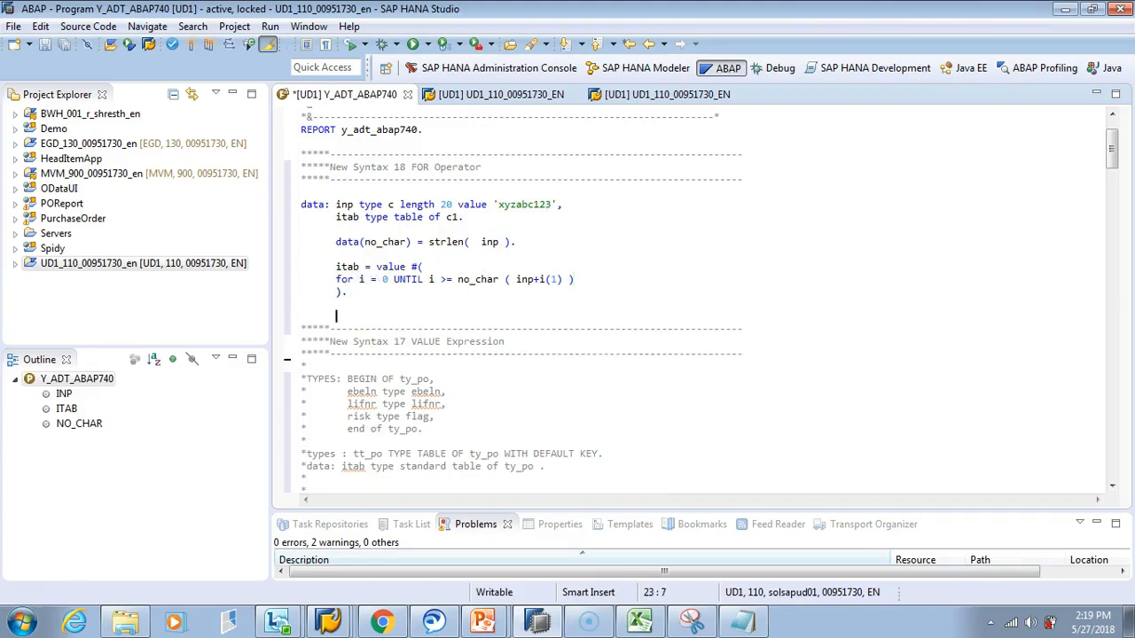
- Add a LOOP AT itab INTO DATA(ls) ... ENDLOOP block
{"action": "type", "text": "loop  at"}
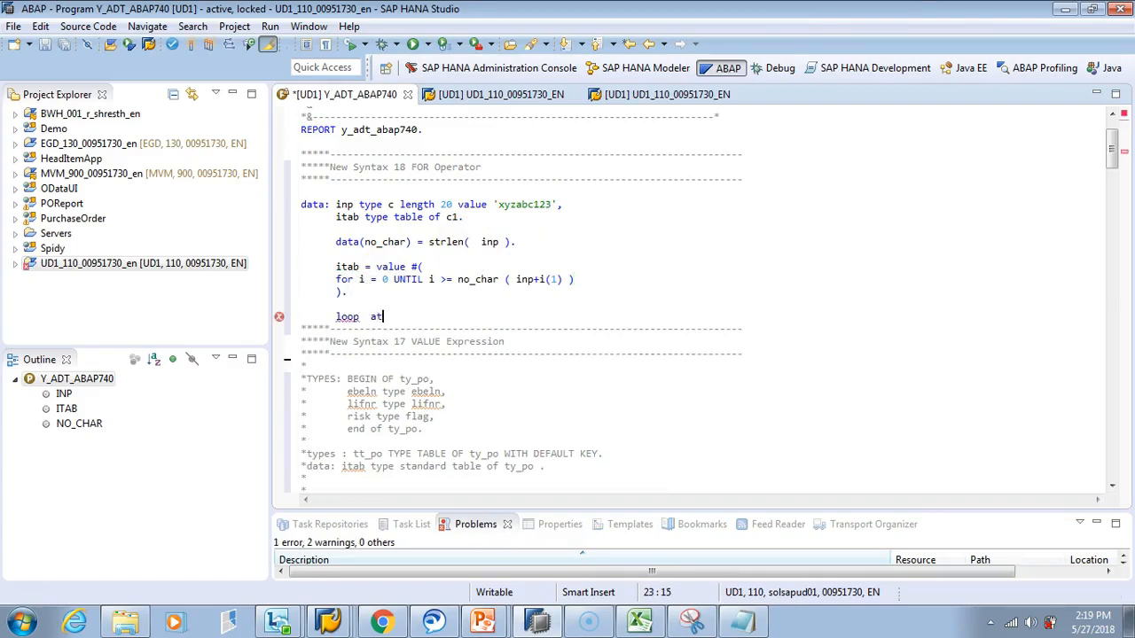
{"action": "type", "text": "itab into"}
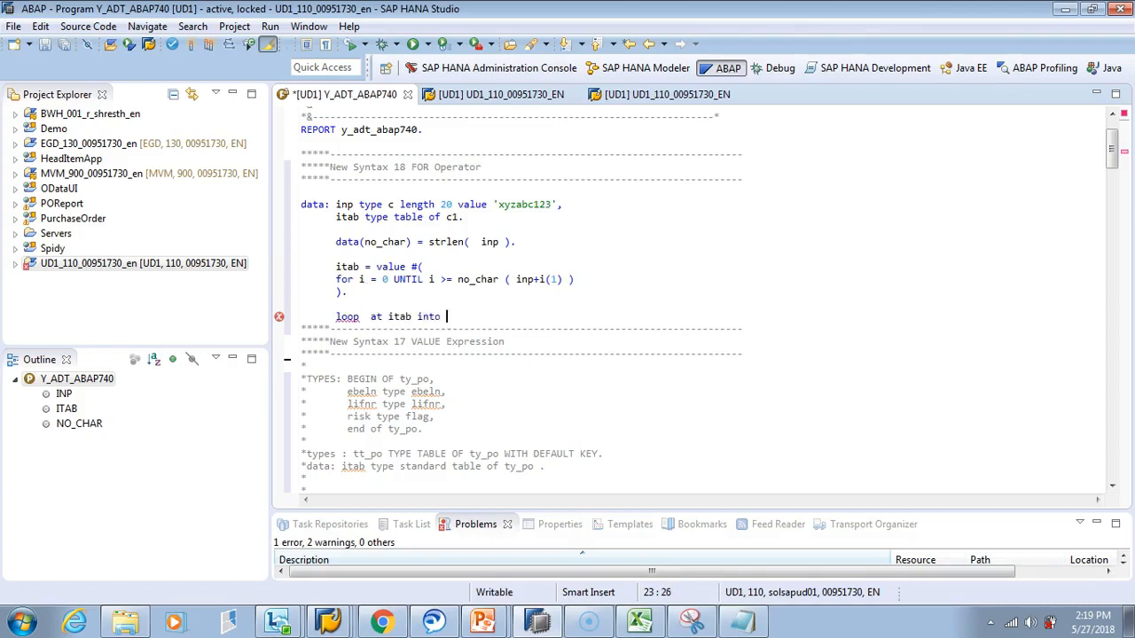
{"action": "type", "text": "data(ls)"}
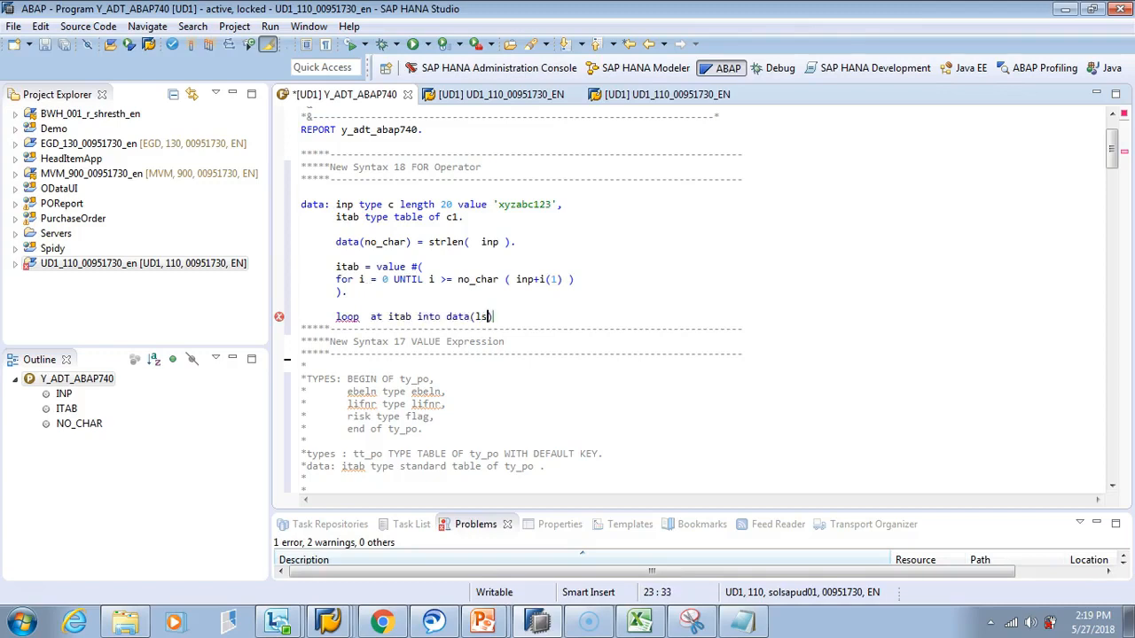
{"action": "type", "text": ")."}
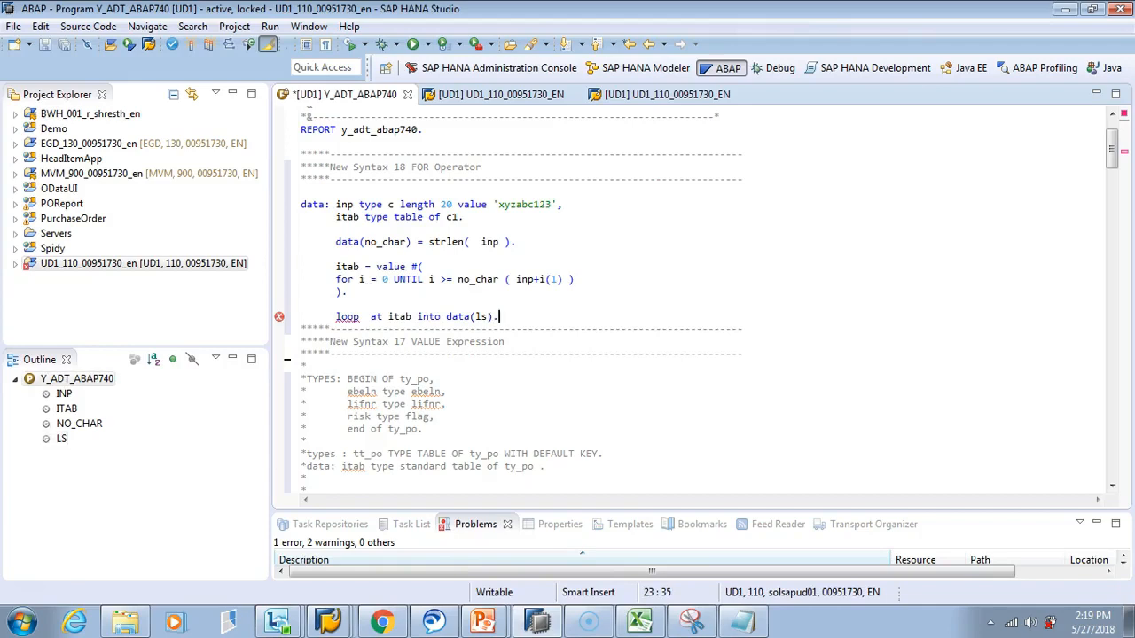
{"action": "type", "text": "endloop."}
{"action": "type", "text": "wirte:/"}
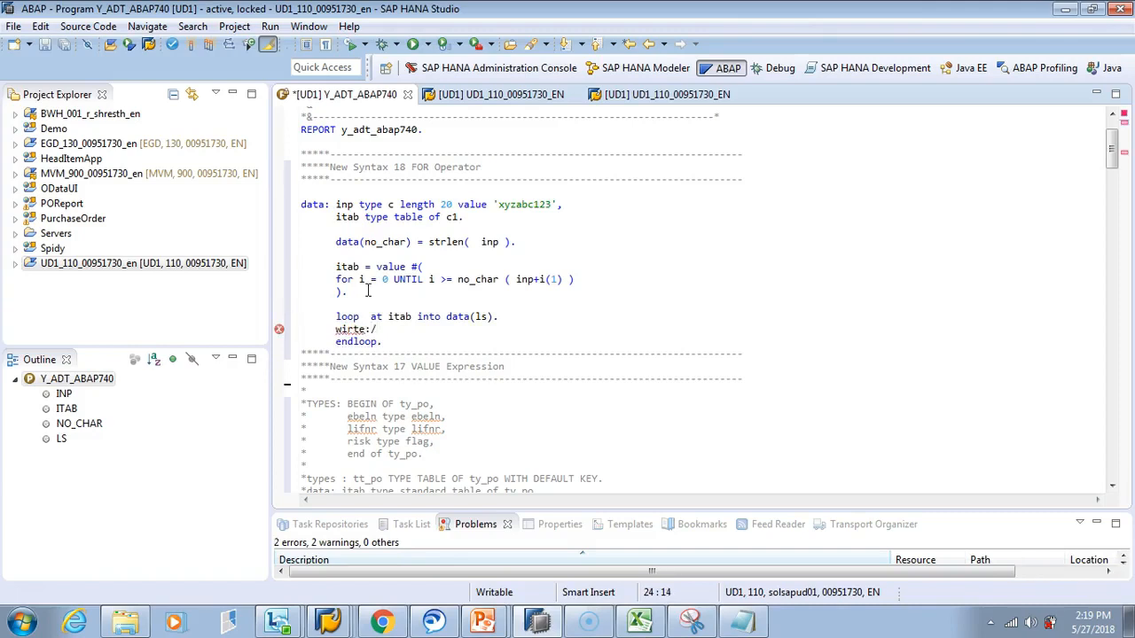
- Write '| Value of row { sy-tabix } is { ls } |' inside the loop
{"action": "type", "text": "| V"}
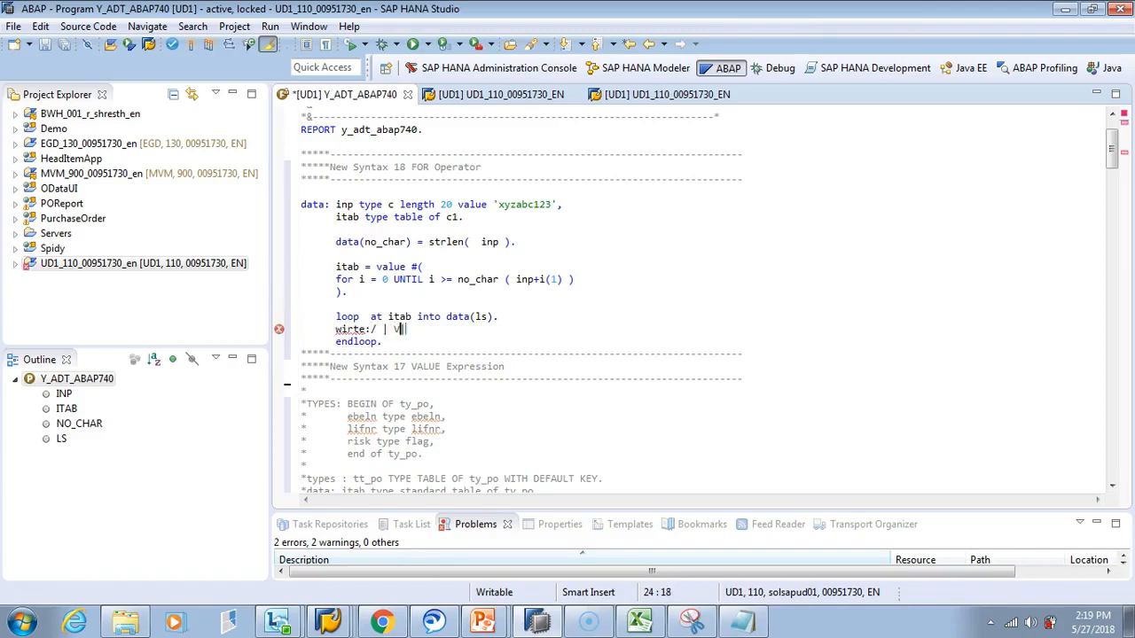
{"action": "type", "text": "alue of l"}
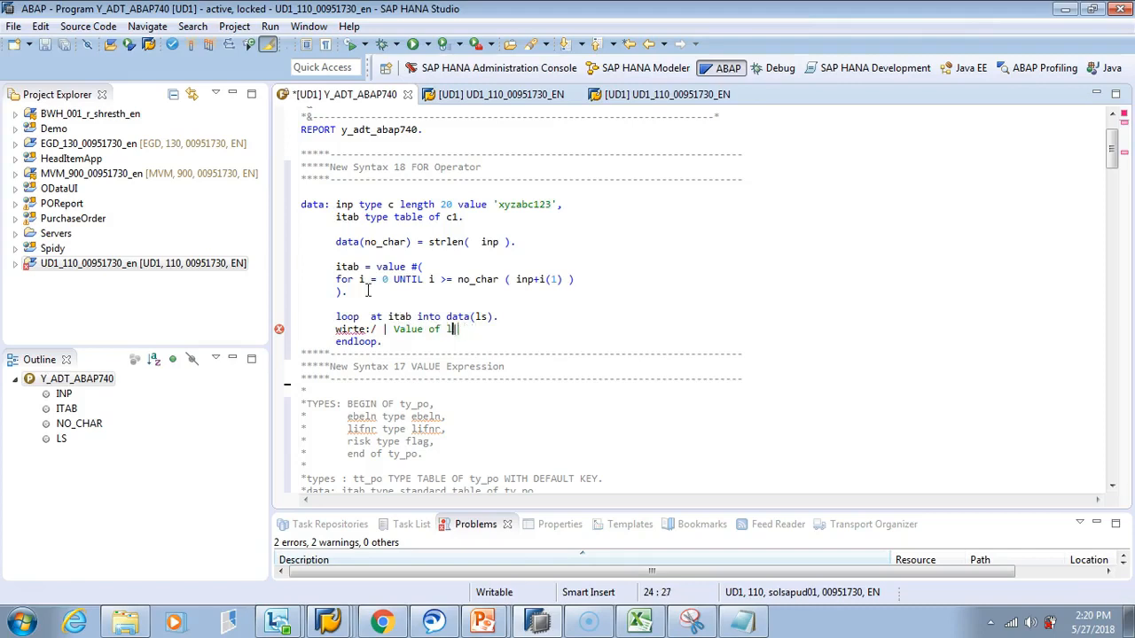
{"action": "type", "text": "row"}
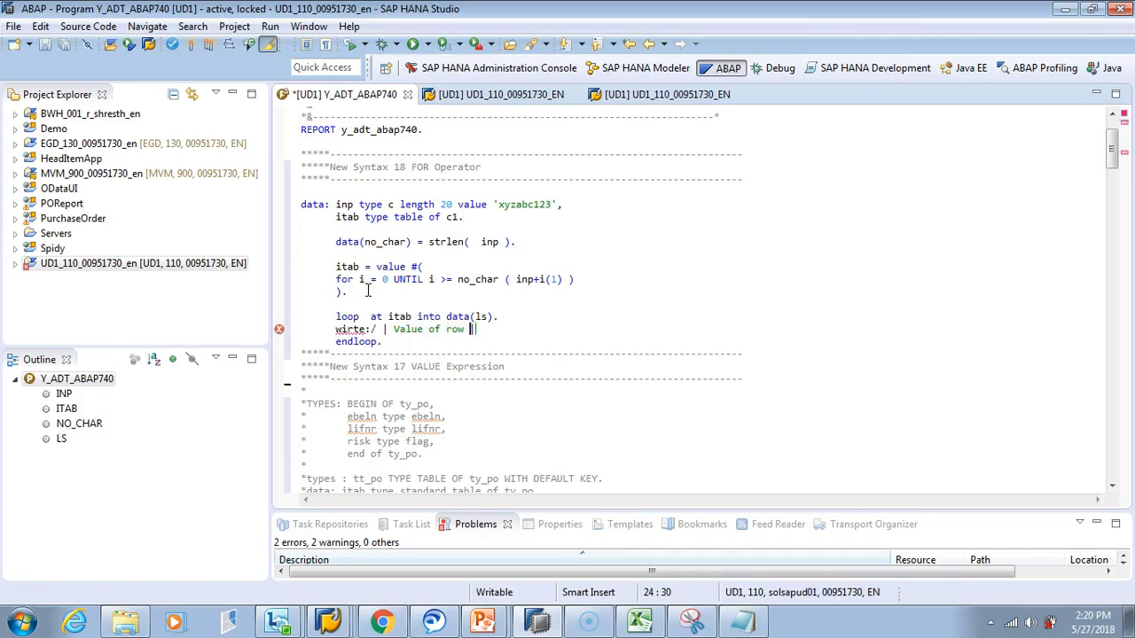
{"action": "type", "text": "sy-ta"}
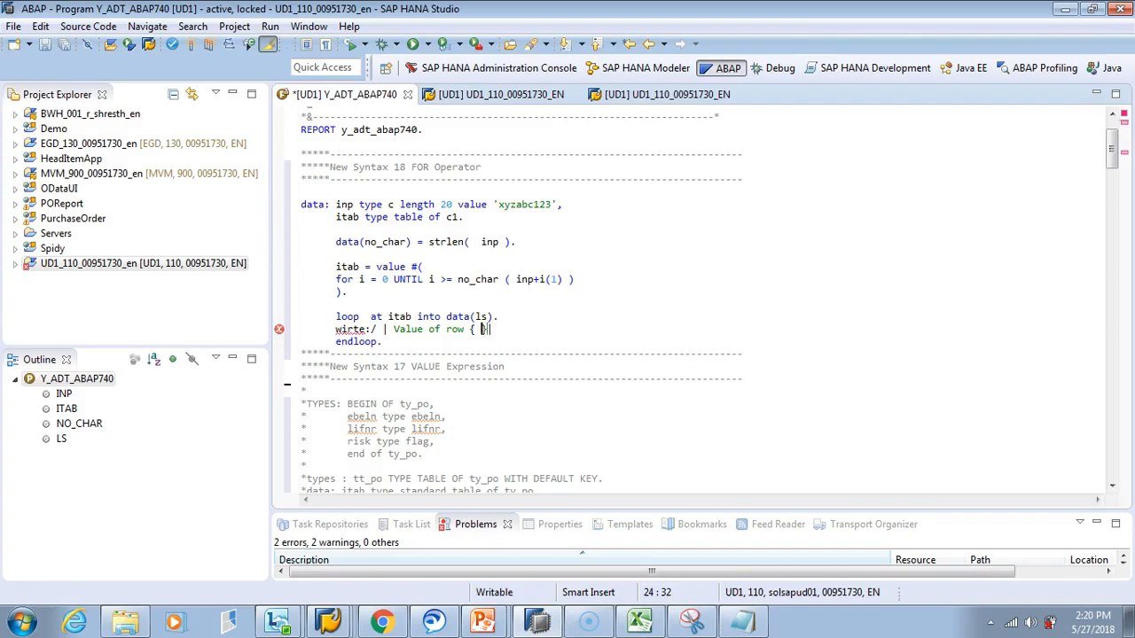
{"action": "type", "text": "sy-tabix"}
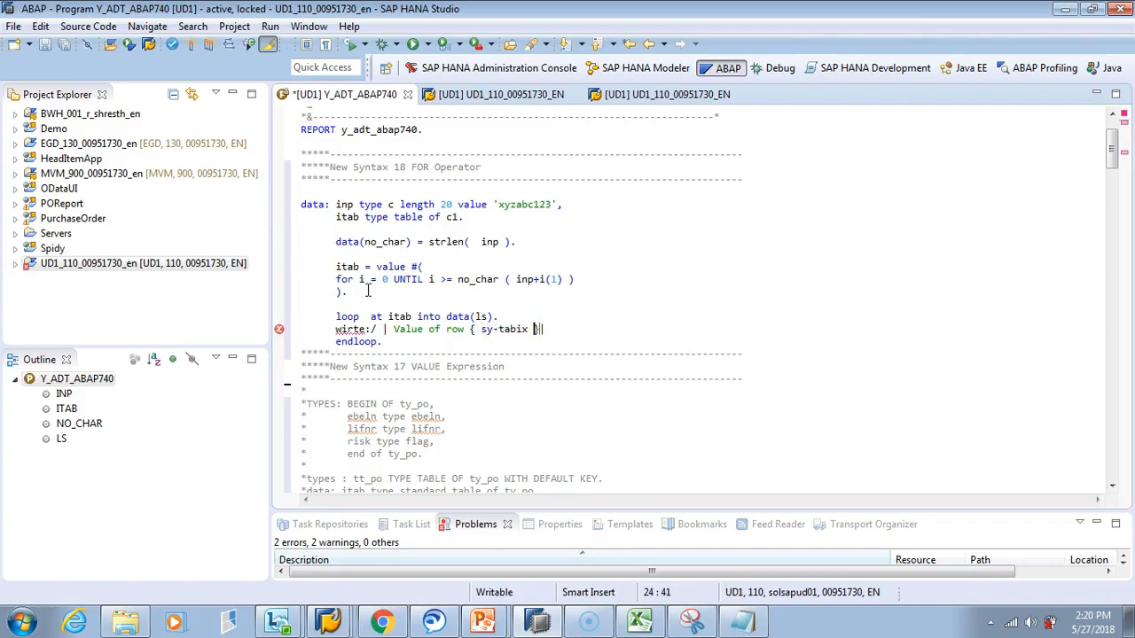
{"action": "type", "text": "}"}
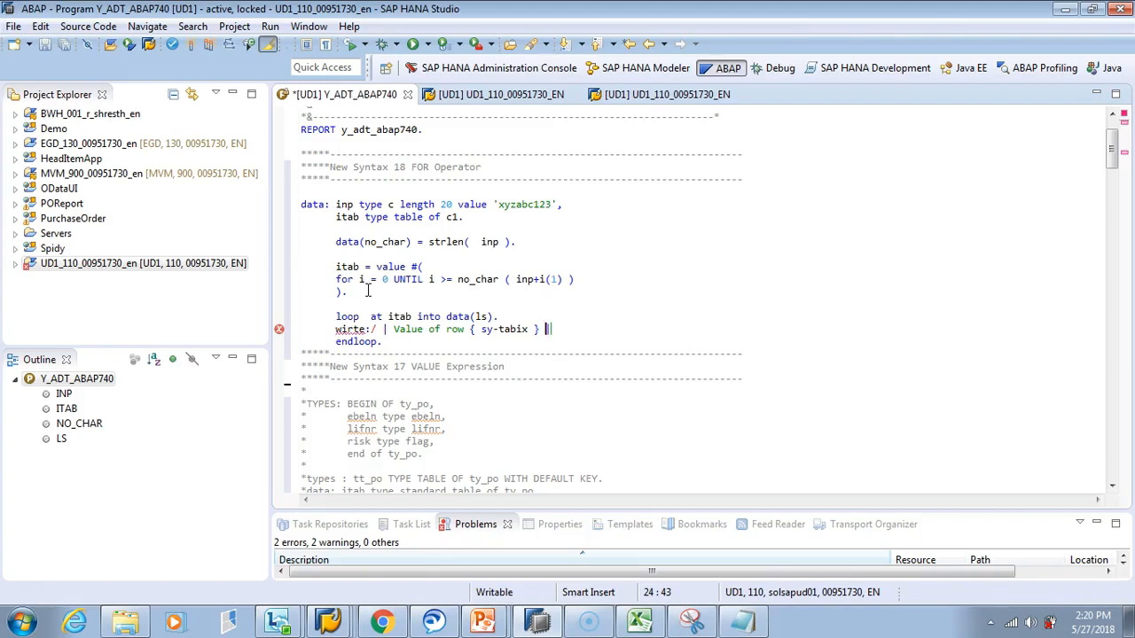
{"action": "type", "text": "is ("}
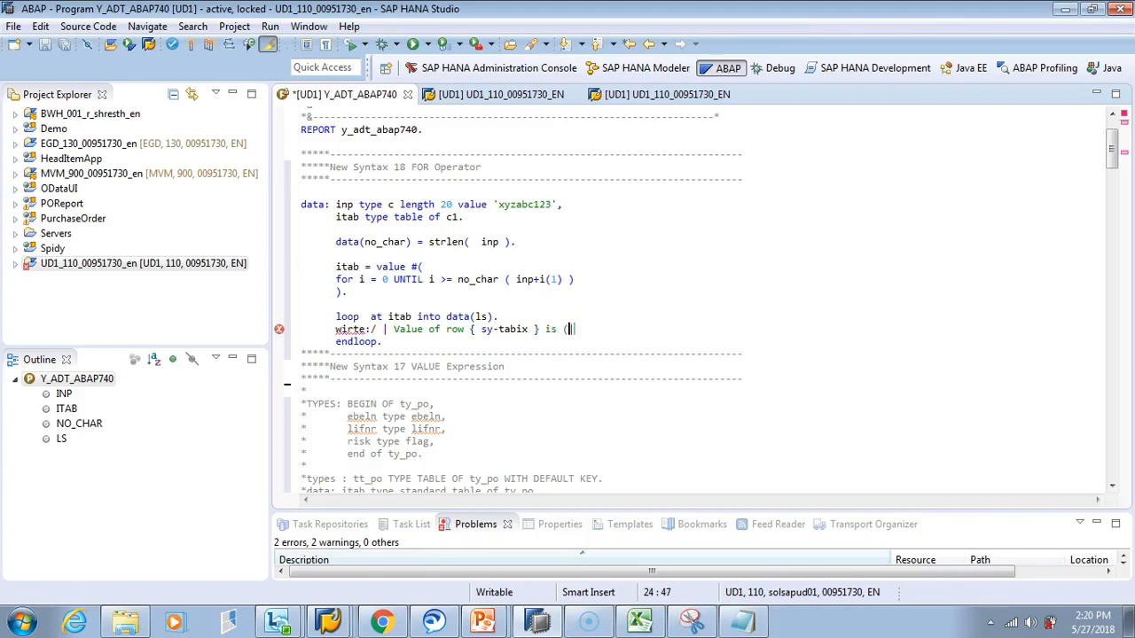
{"action": "type", "text": "1"}
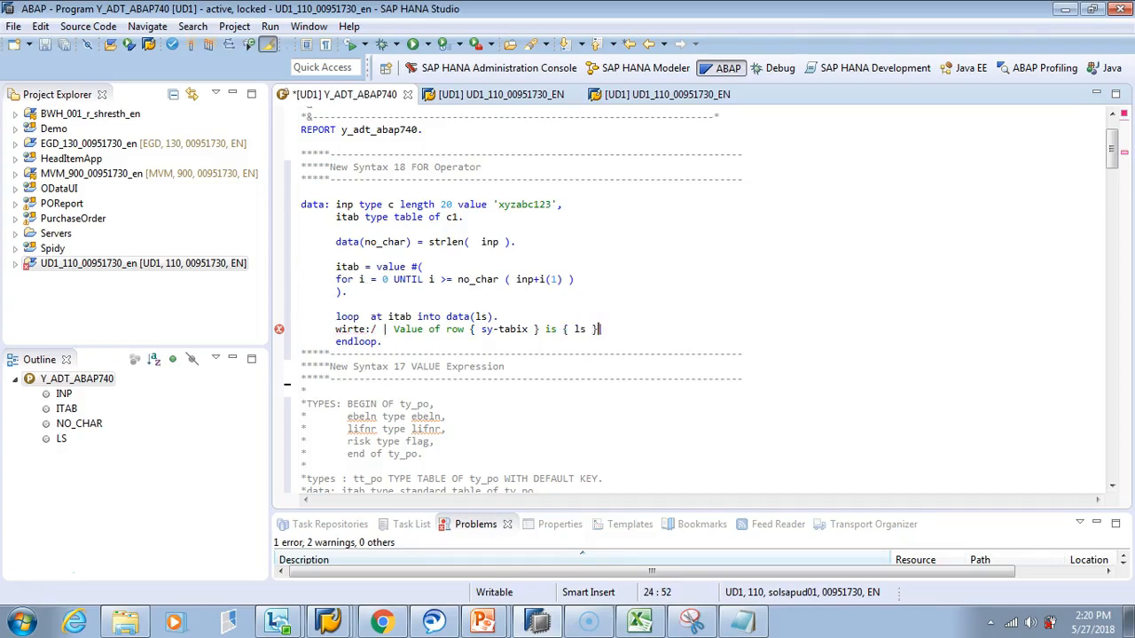
{"action": "type", "text": "|."}
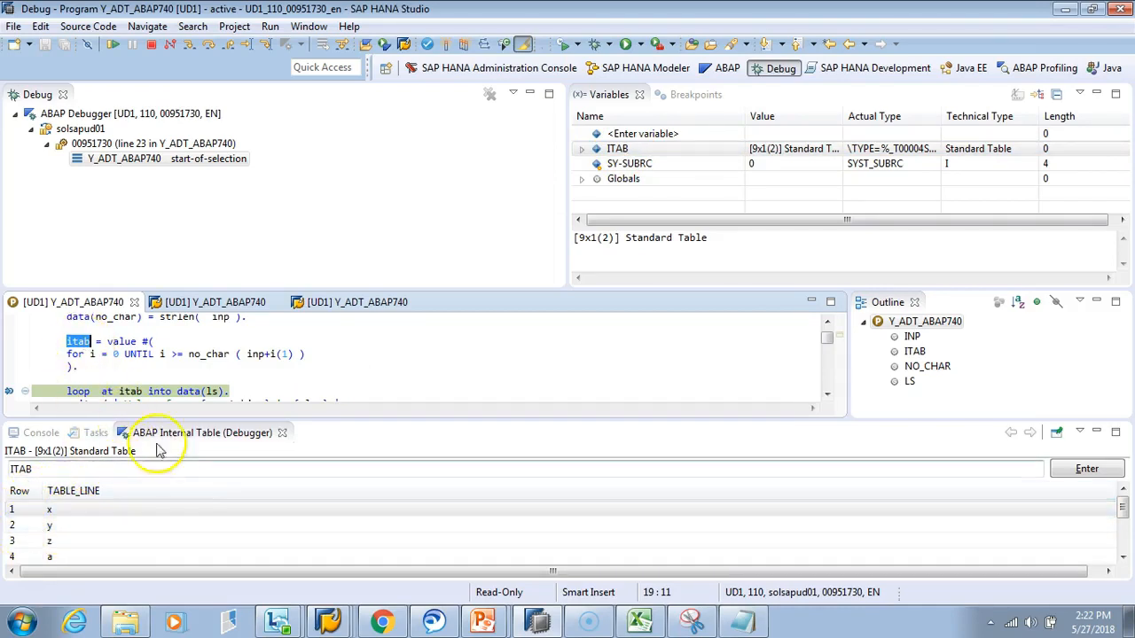
- Enter ITAB in the debugger variables, expand its rows, then return to the ABAP perspective
{"action": "left_click", "coordinate": [642, 132]}
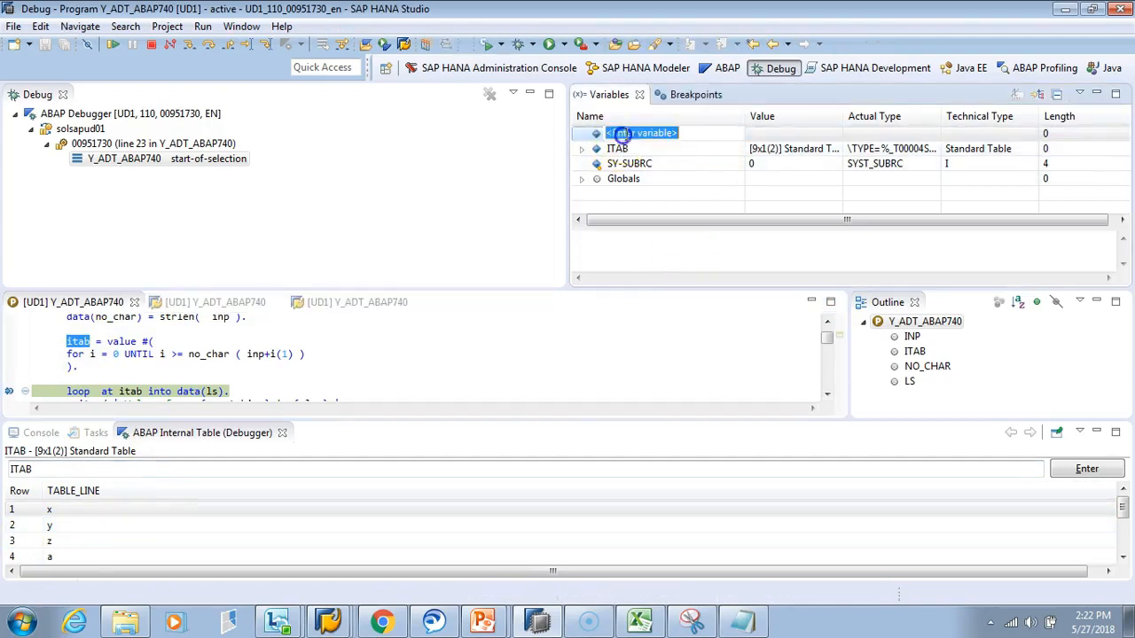
{"action": "type", "text": "it"}
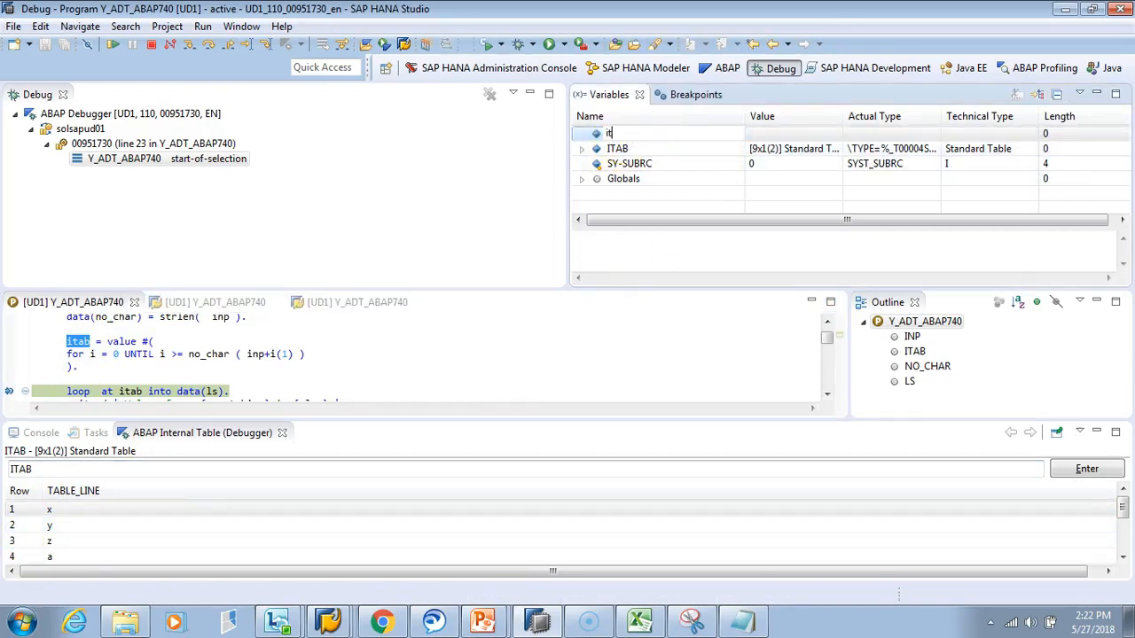
{"action": "left_click", "coordinate": [617, 148]}
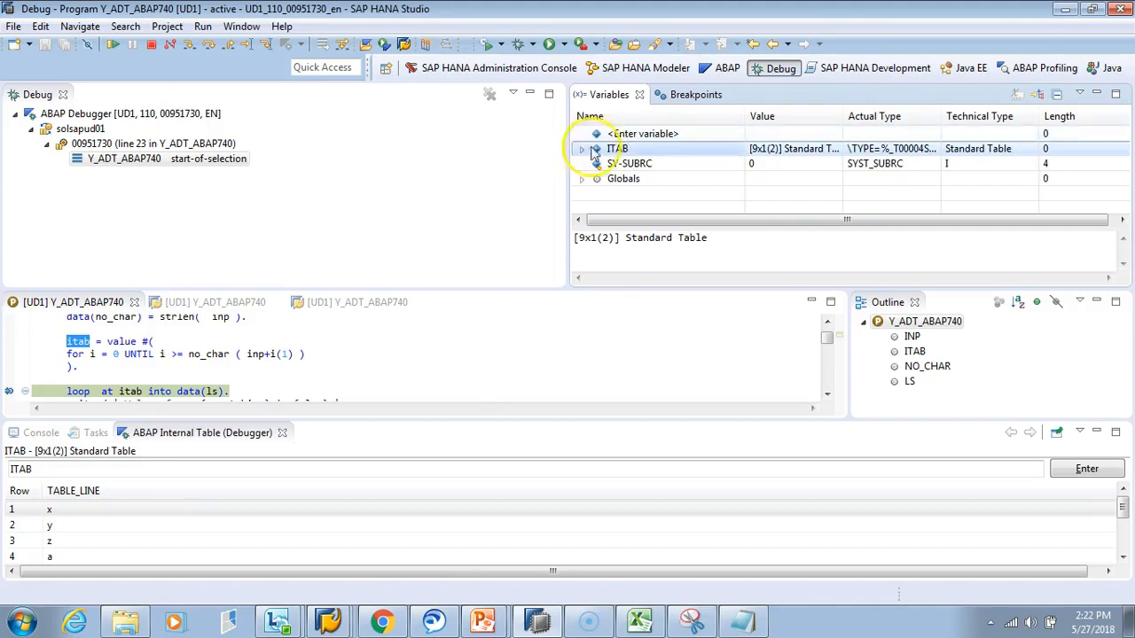
{"action": "left_click", "coordinate": [581, 148]}
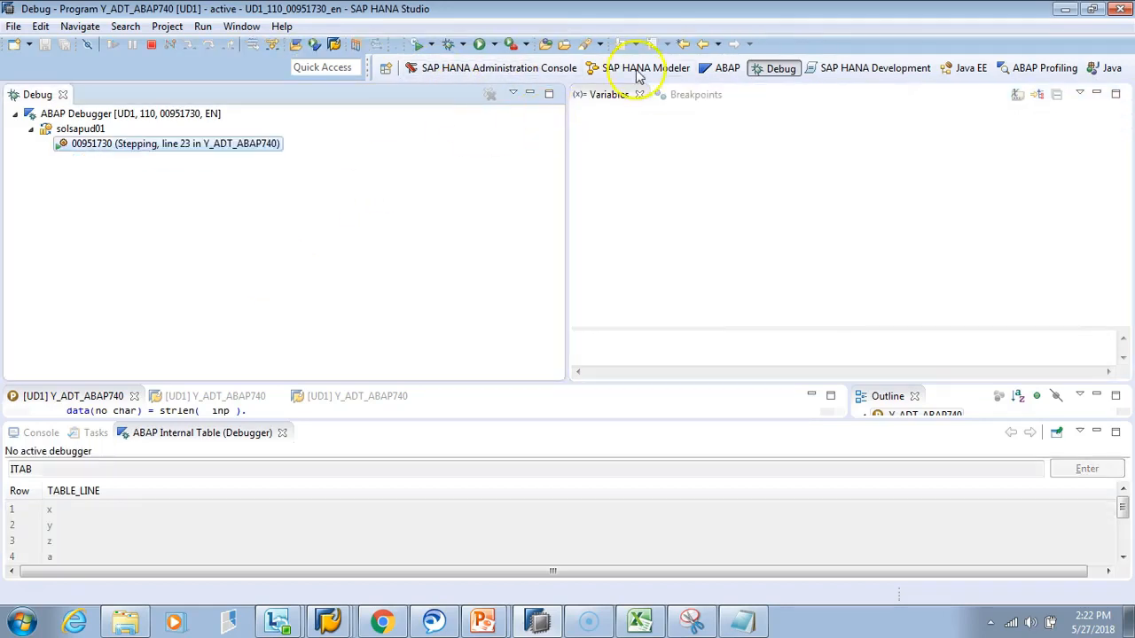
{"action": "left_click", "coordinate": [727, 67]}
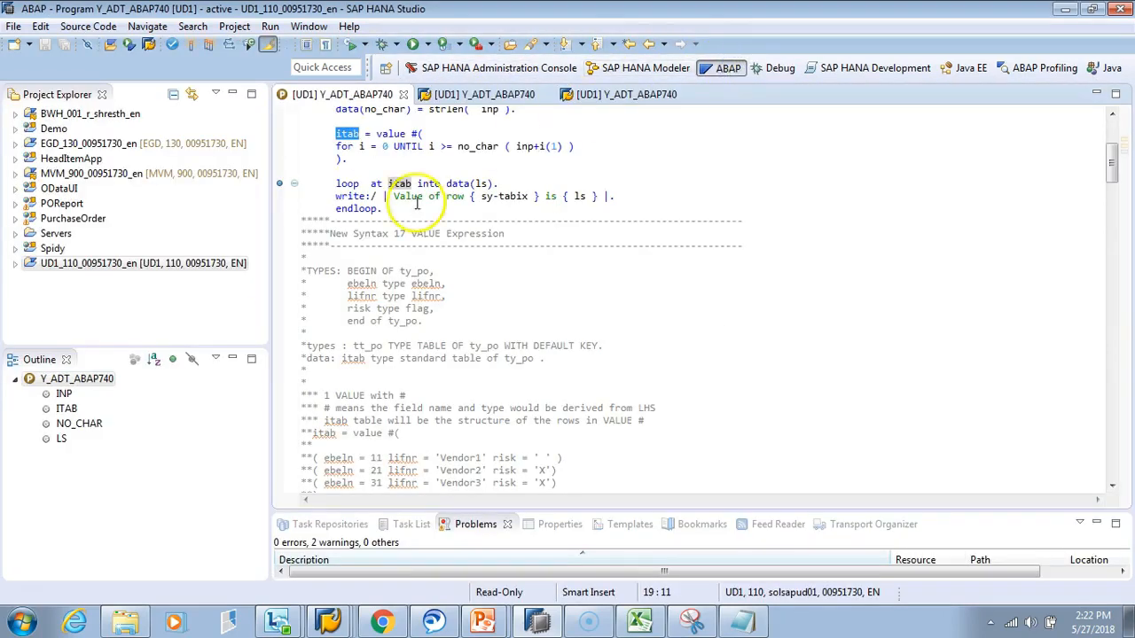
{"action": "left_click", "coordinate": [494, 169]}
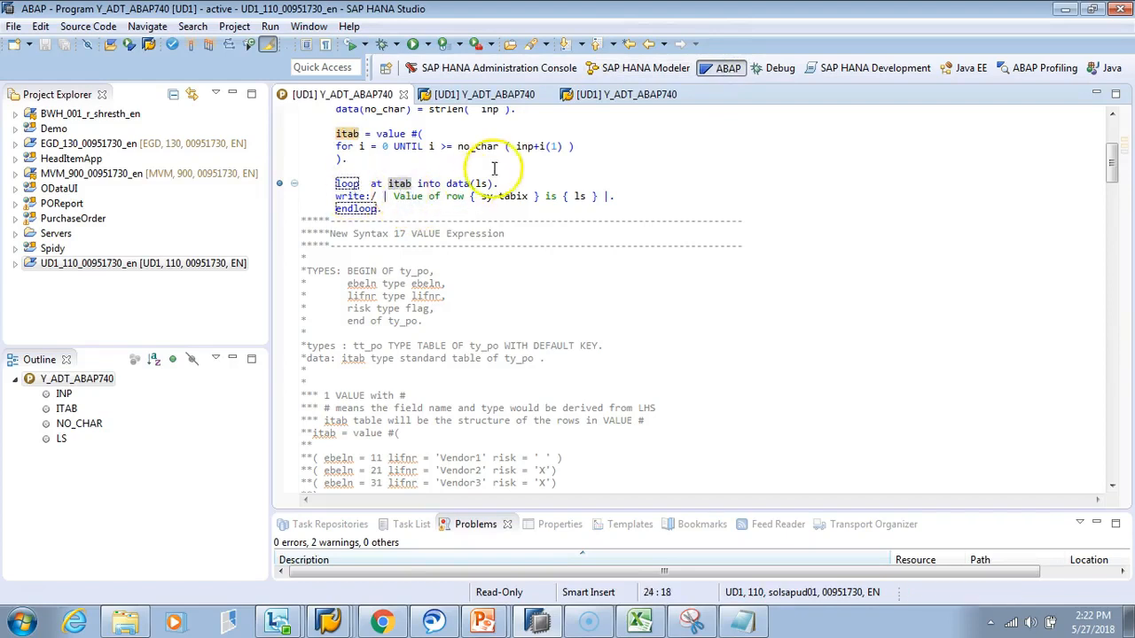